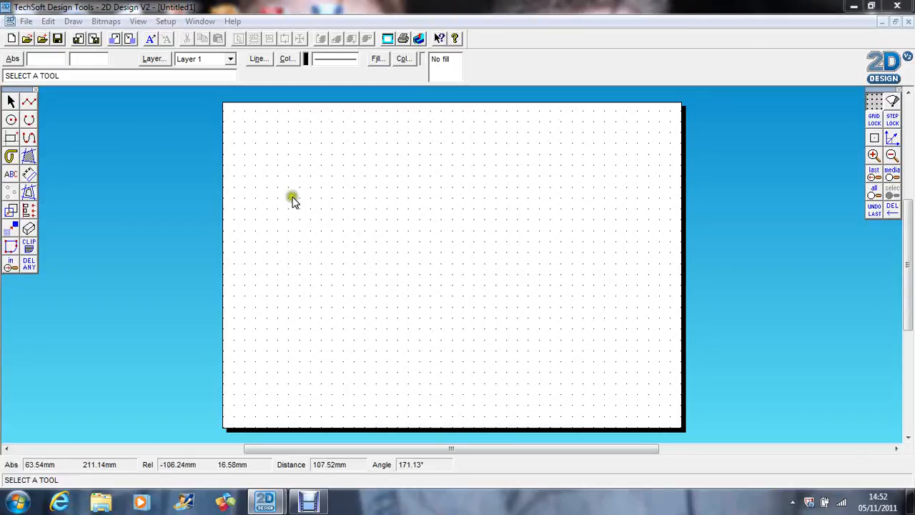
mouse_move(70, 132)
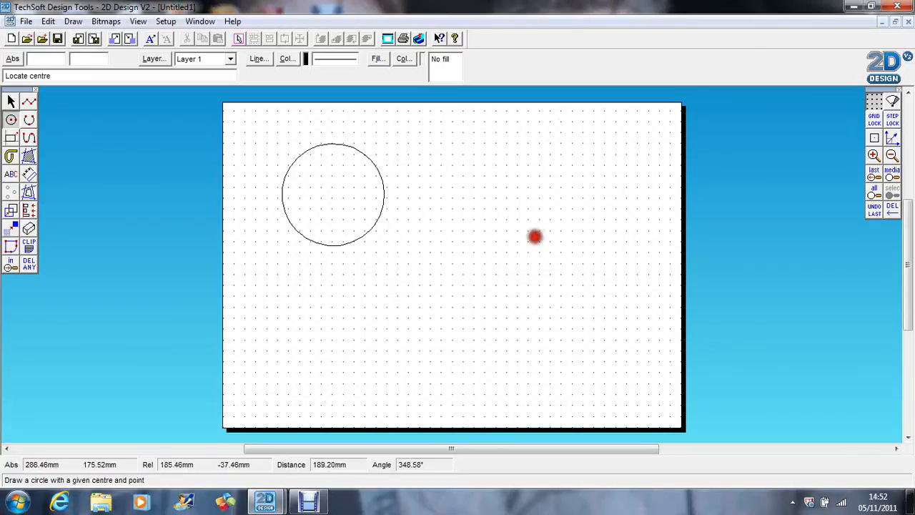
Step: Draw three circles, then a square and two small rectangles overlapping the circles
left_click(535, 236)
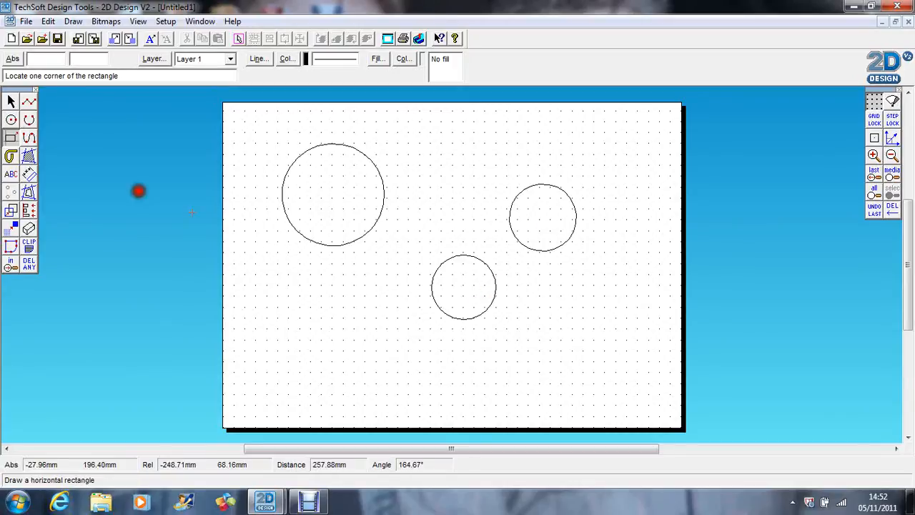
left_click(315, 276)
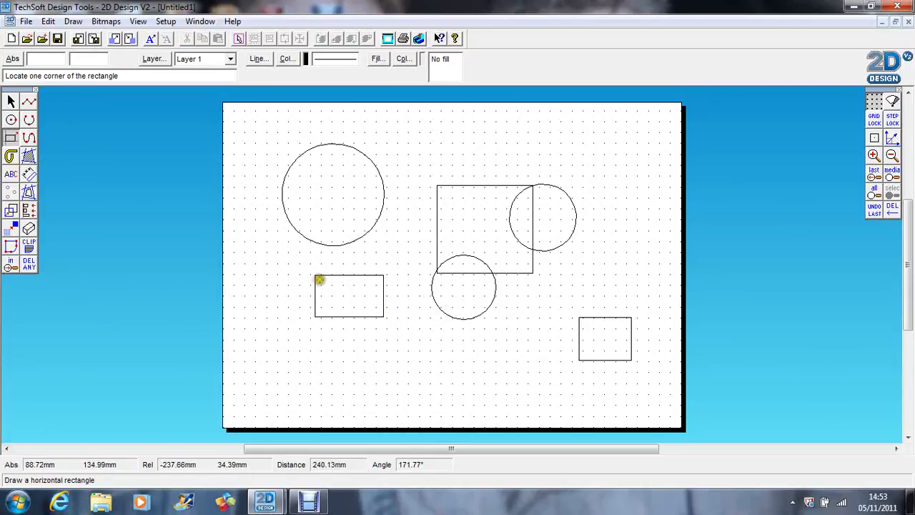
Step: Use Delete Any to remove the large circle and the lower-right rectangle
left_click(29, 265)
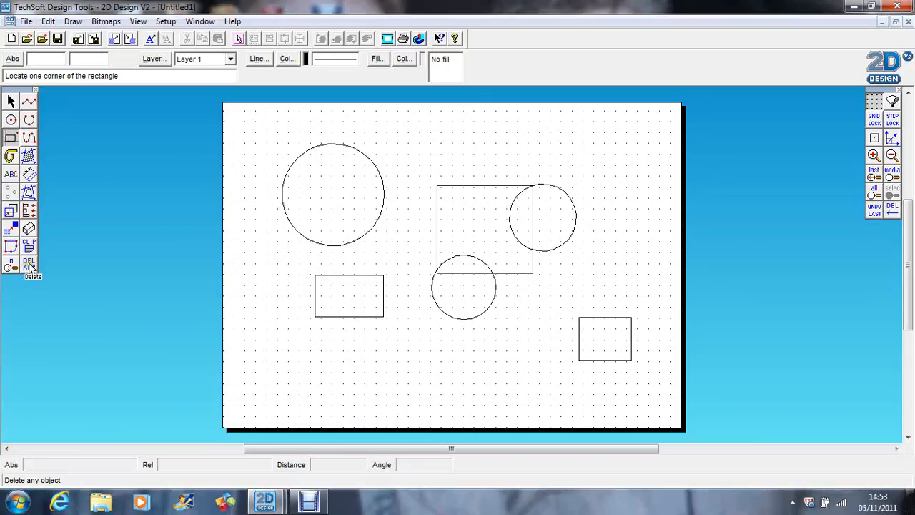
left_click(28, 264)
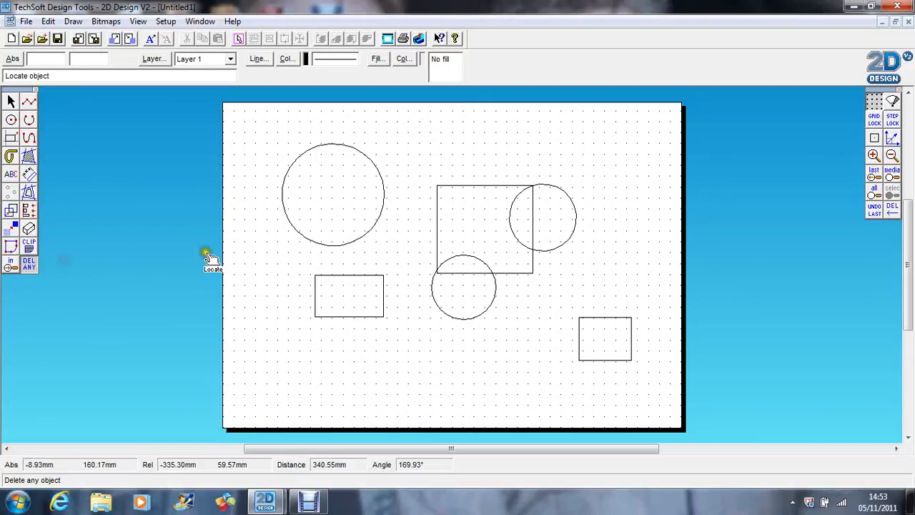
left_click(332, 194)
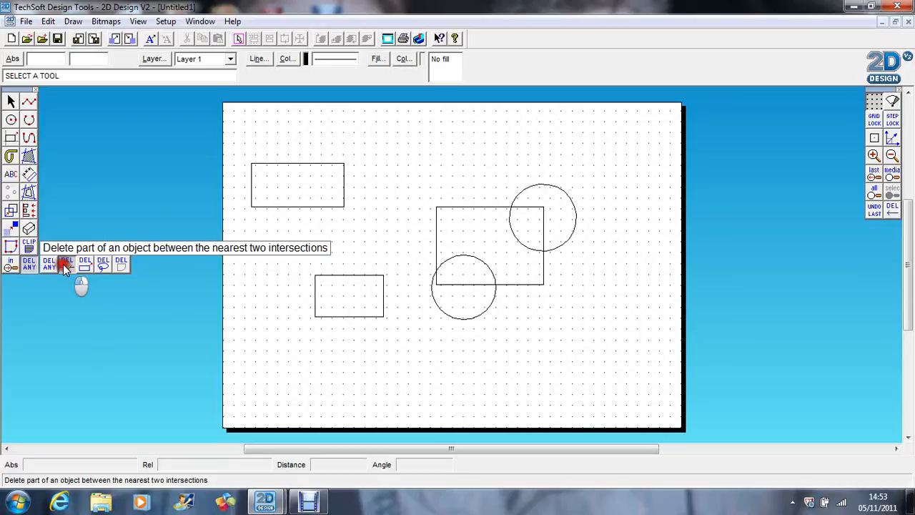
Step: Use Delete Part to trim the interior arcs where the box and circles overlap
left_click(66, 265)
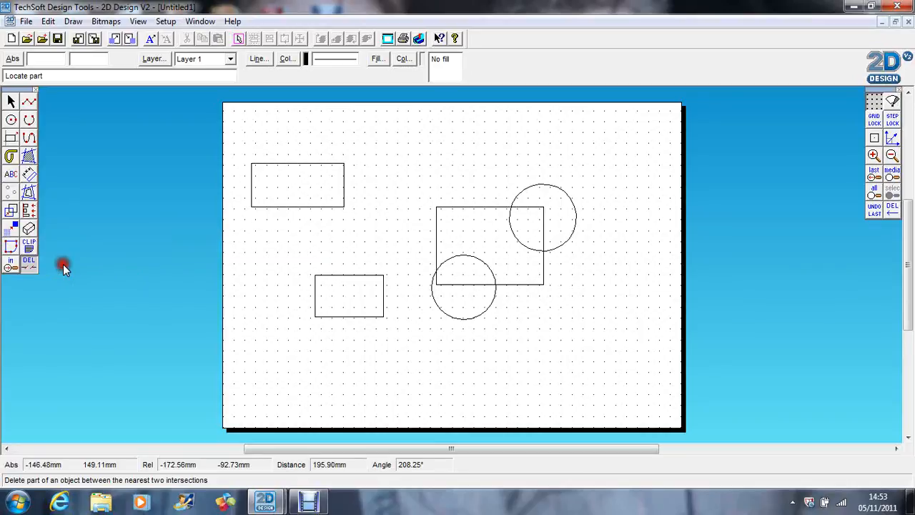
mouse_move(68, 271)
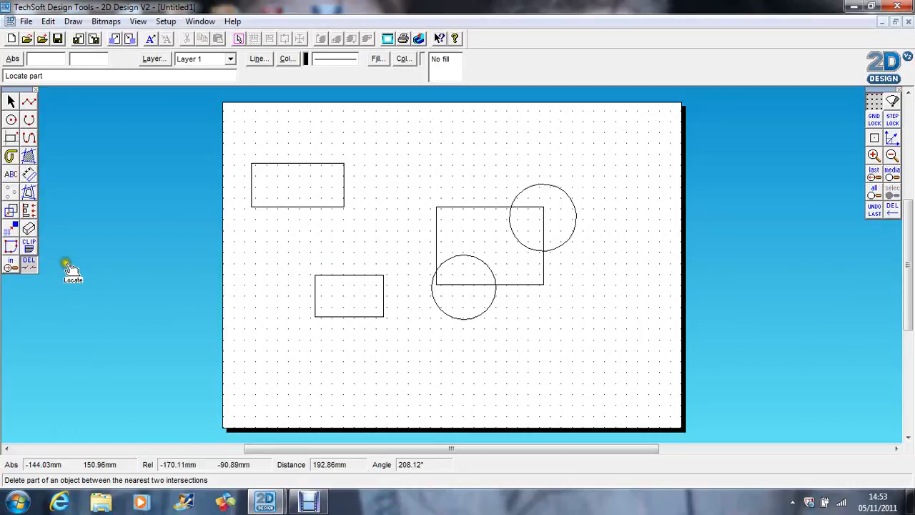
mouse_move(487, 272)
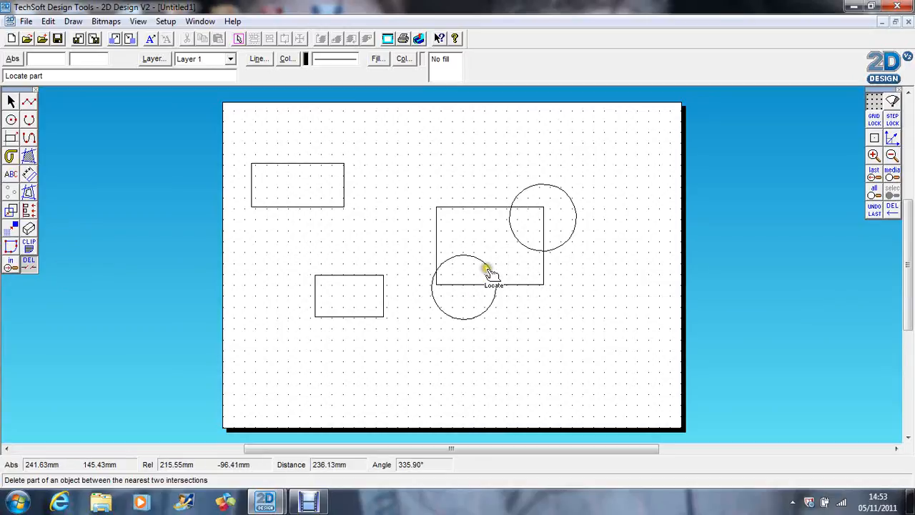
mouse_move(465, 294)
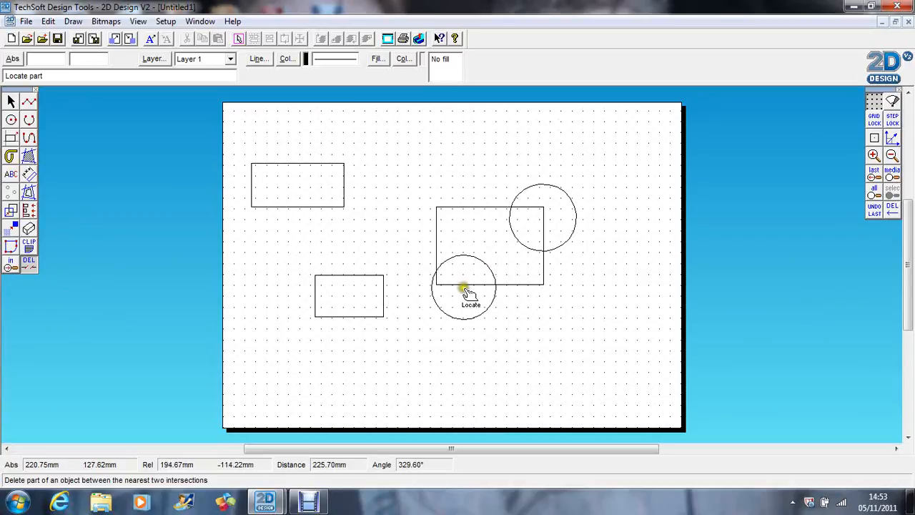
mouse_move(478, 274)
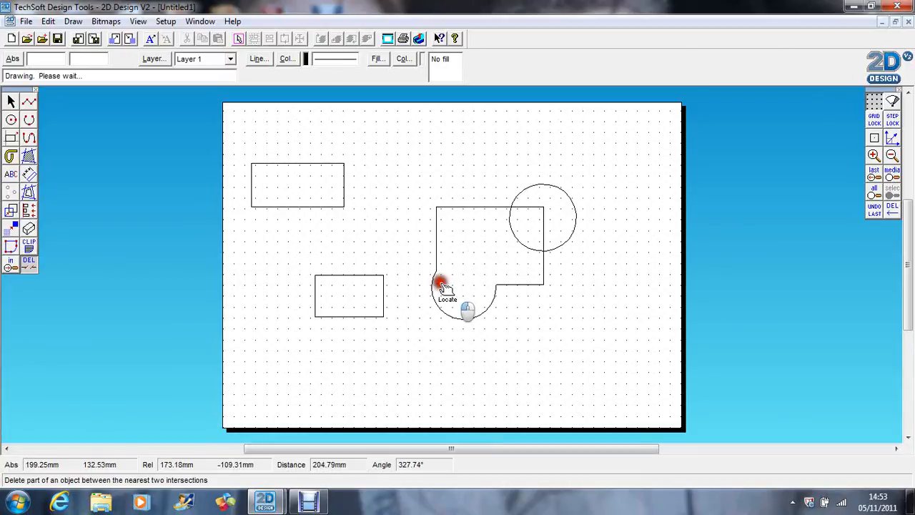
left_click(443, 284)
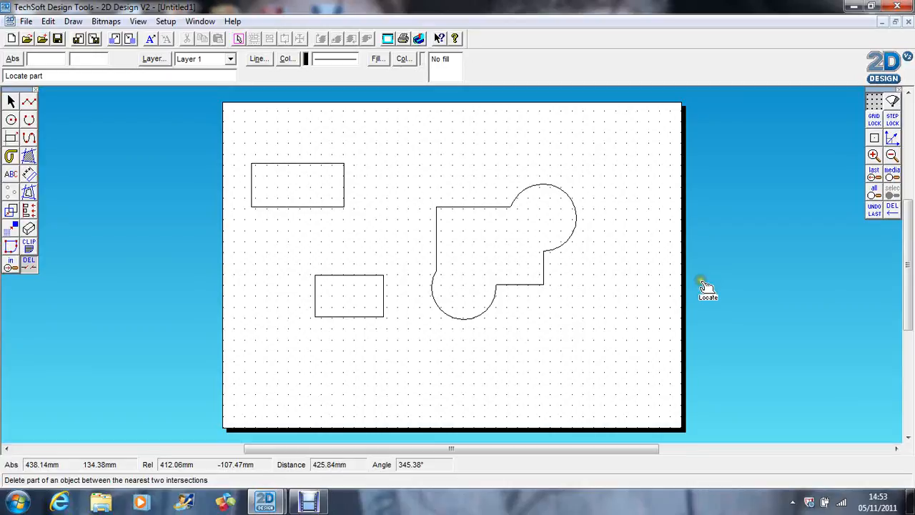
left_click(28, 260)
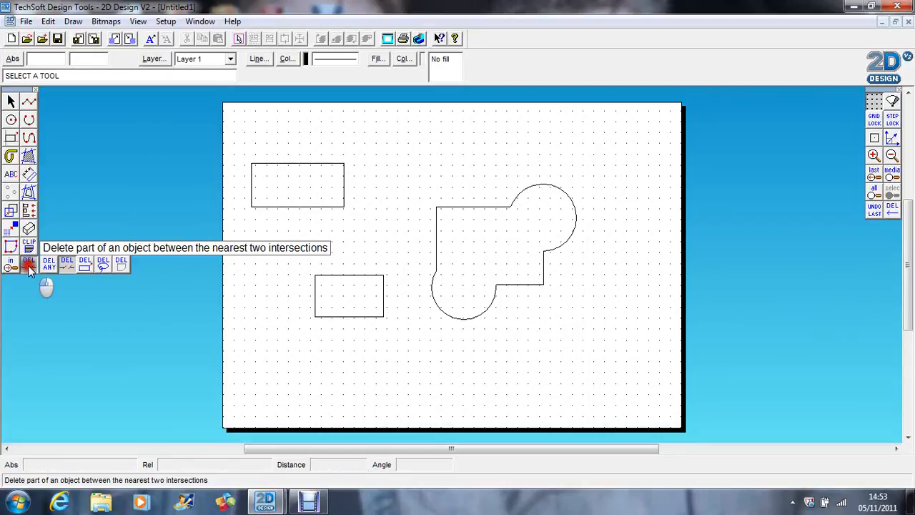
mouse_move(86, 265)
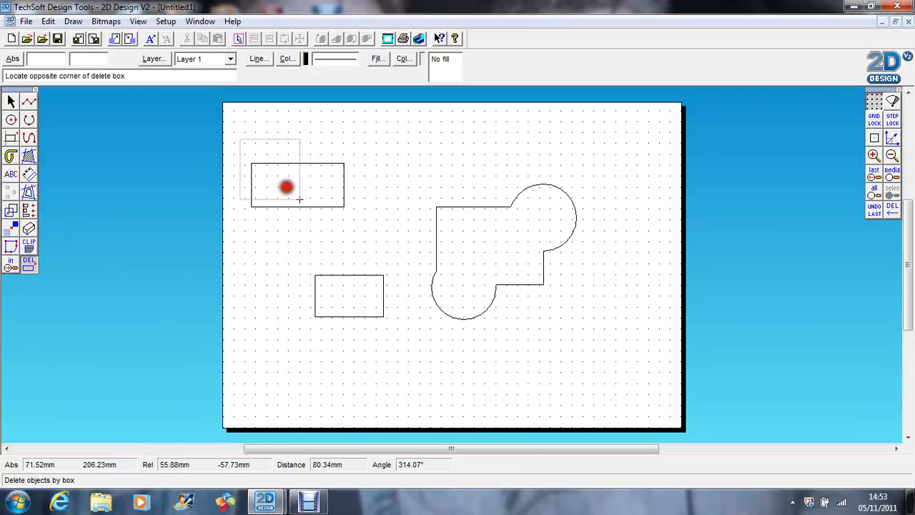
mouse_move(615, 361)
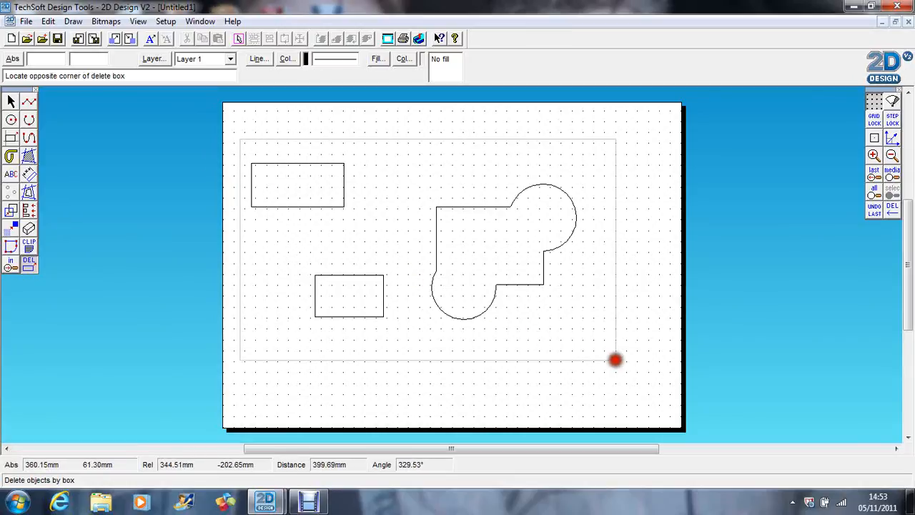
Step: Delete everything by box, choosing Fully enclosed, to empty the sheet
left_click(615, 361)
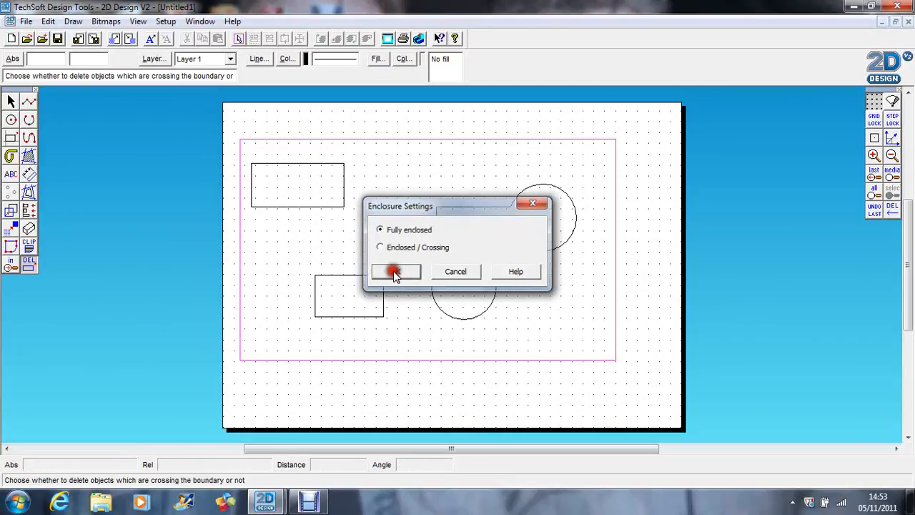
left_click(394, 272)
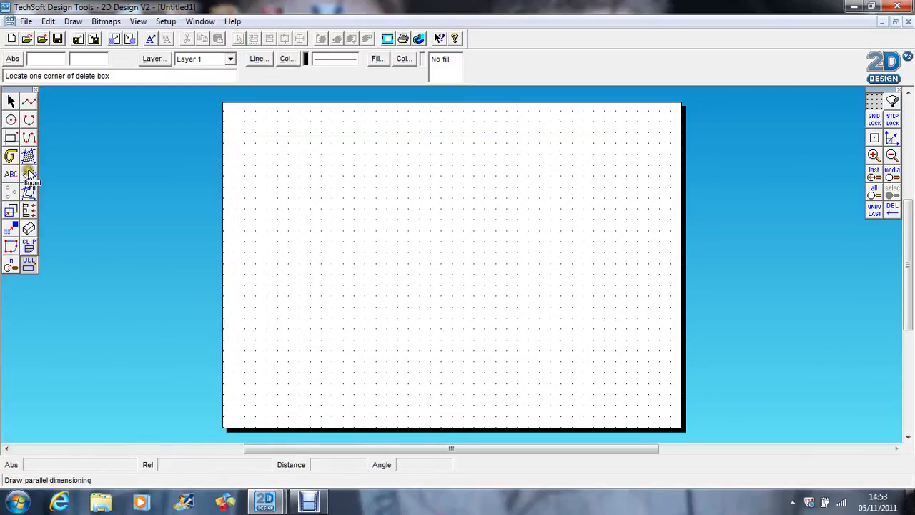
Step: Draw a large head circle and a smaller ear circle overlapping its upper right
left_click(11, 121)
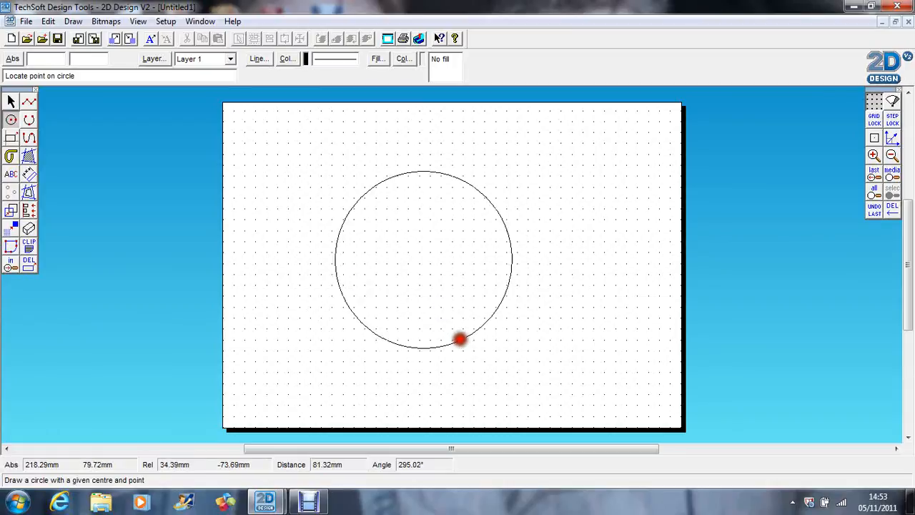
left_click(461, 340)
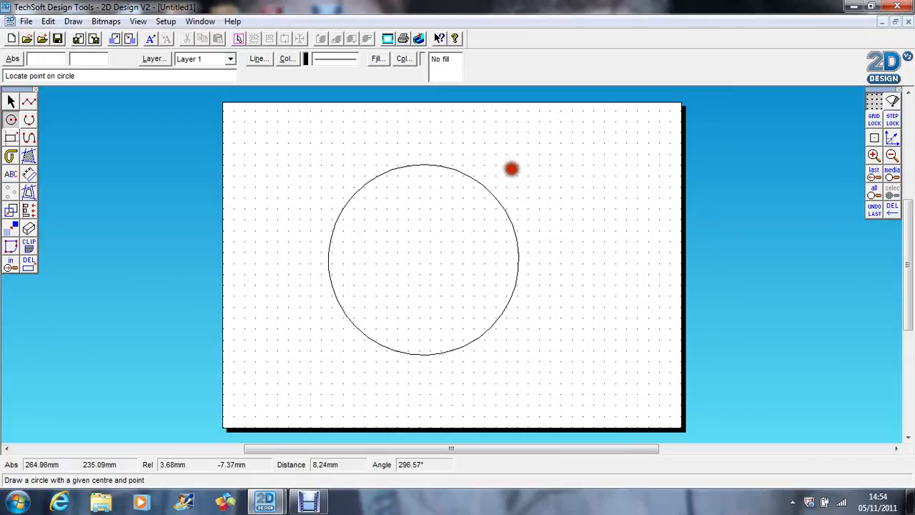
left_click(532, 212)
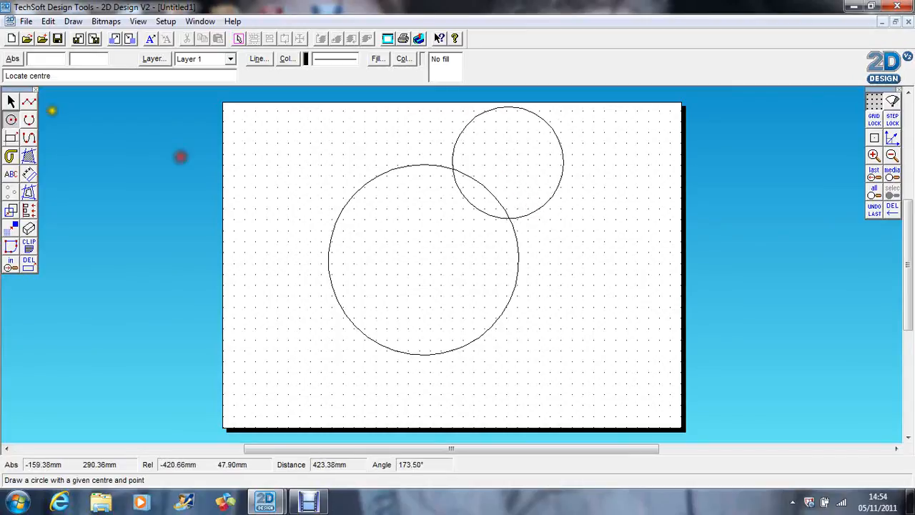
Step: Copy the small circle to the upper left to form the second ear
left_click(12, 101)
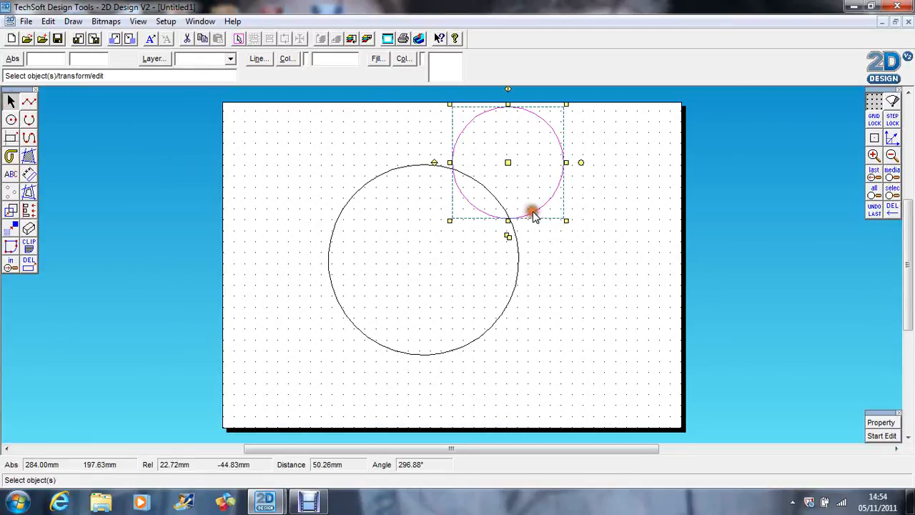
left_click_drag(532, 211, 458, 175)
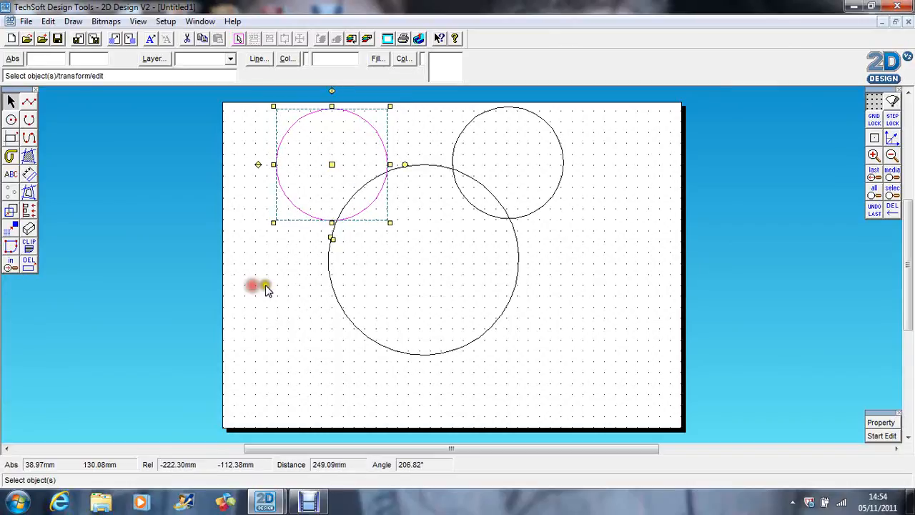
left_click(28, 269)
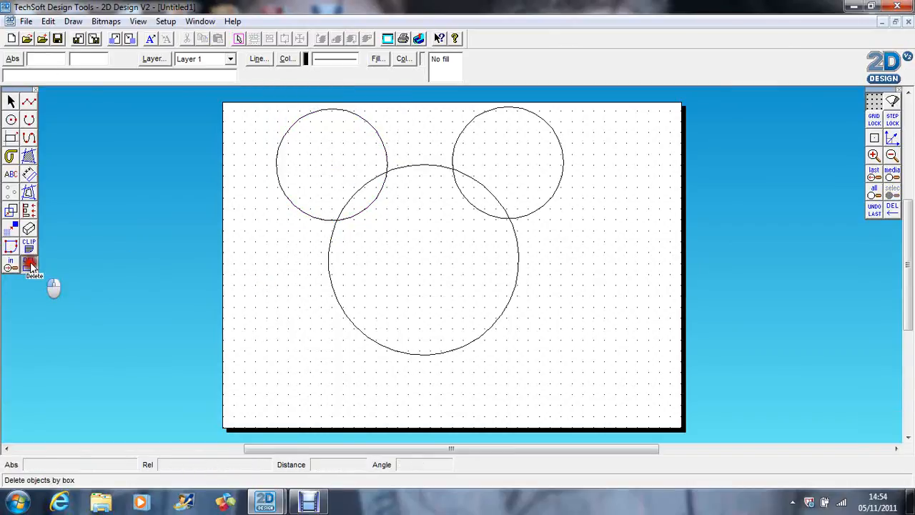
Step: Trim the inner arcs with Delete Part so the circles form one head-and-ears outline
left_click(28, 263)
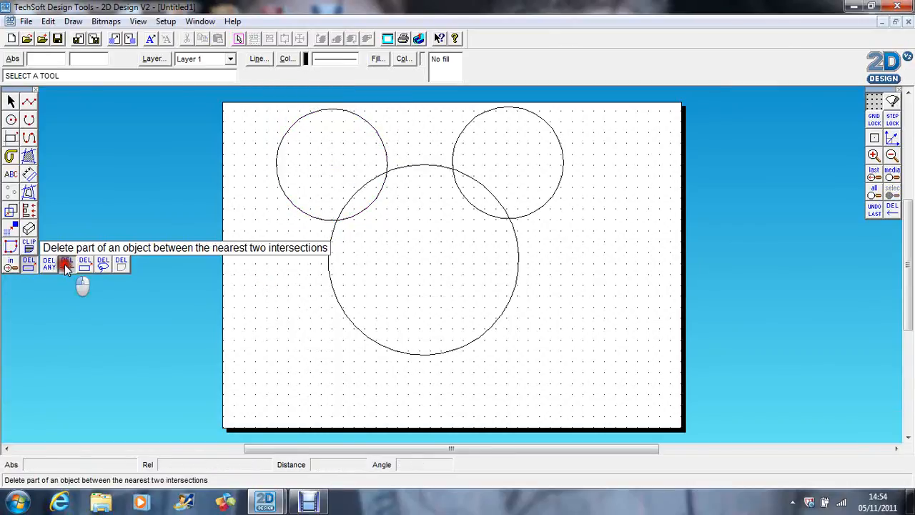
left_click(66, 265)
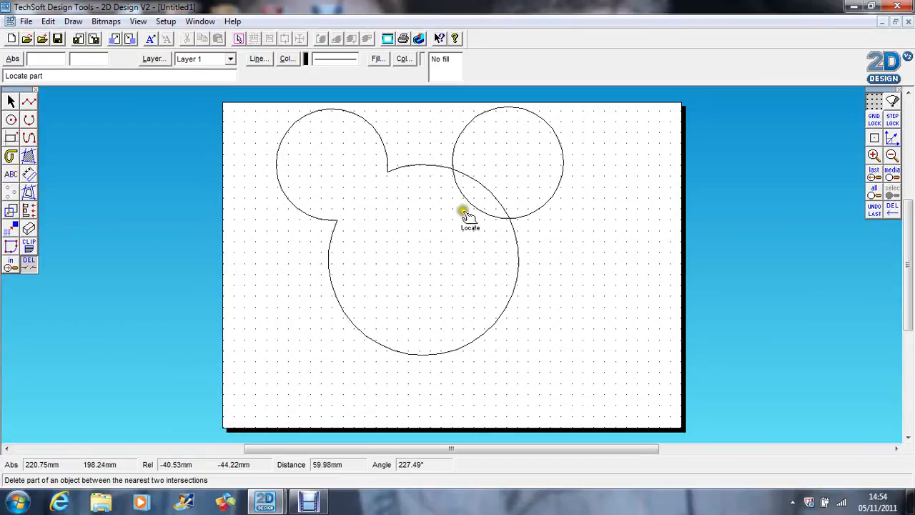
left_click(464, 214)
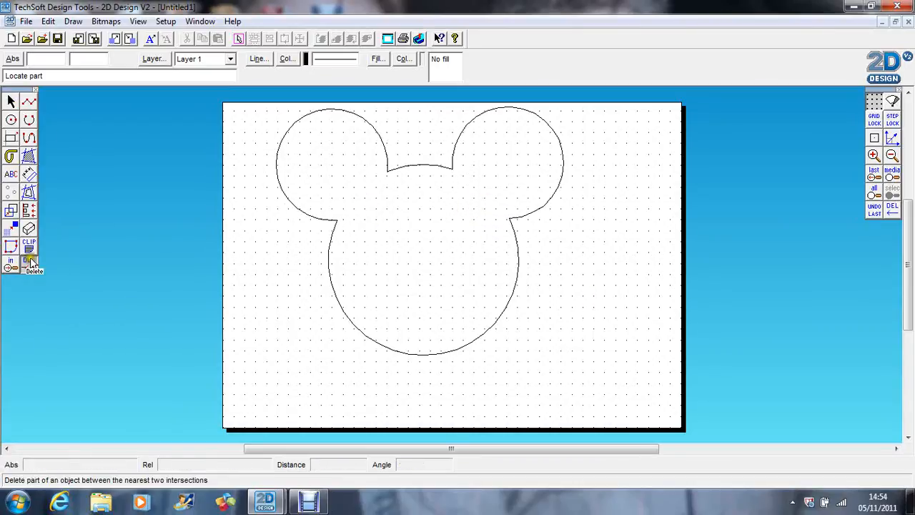
Step: Erase the remaining outline arcs one by one until the sheet is empty
left_click(350, 214)
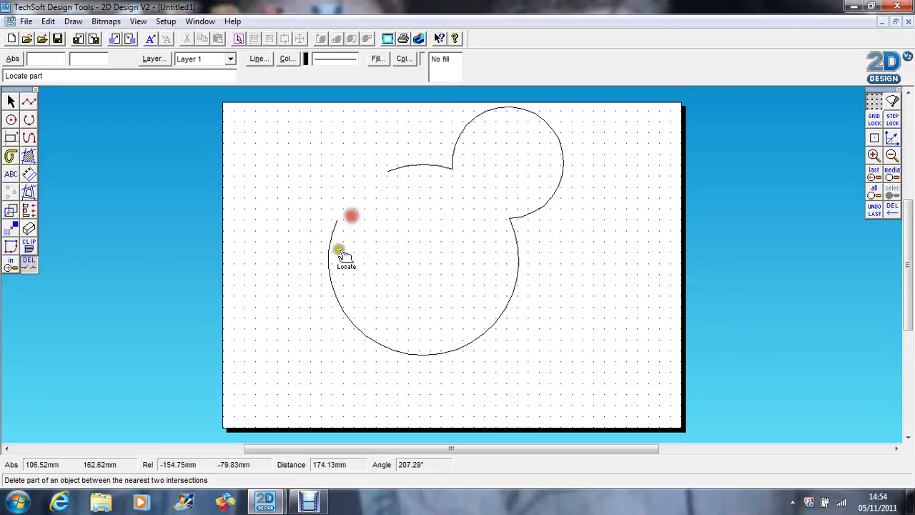
left_click(340, 254)
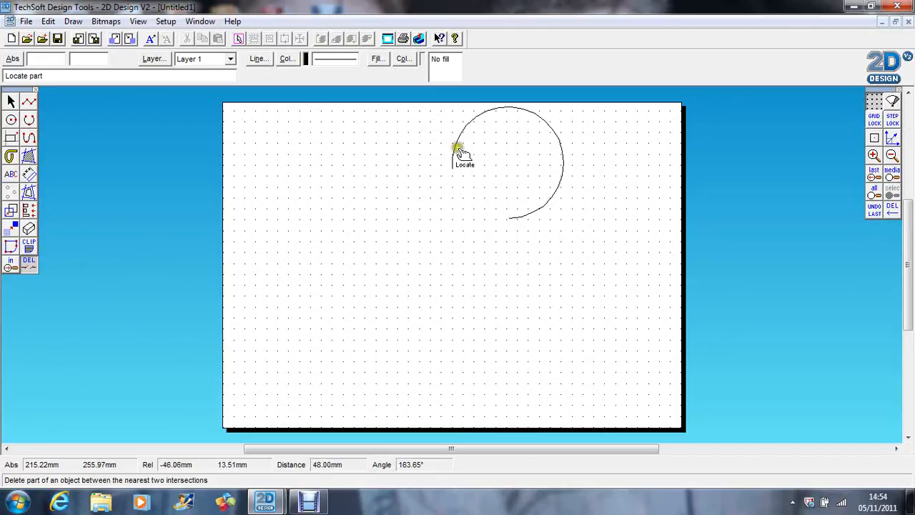
left_click(461, 150)
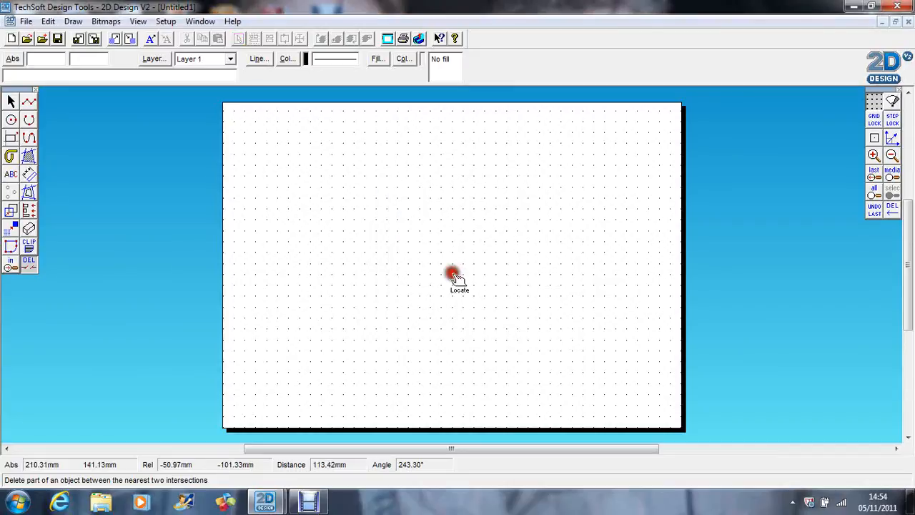
mouse_move(83, 147)
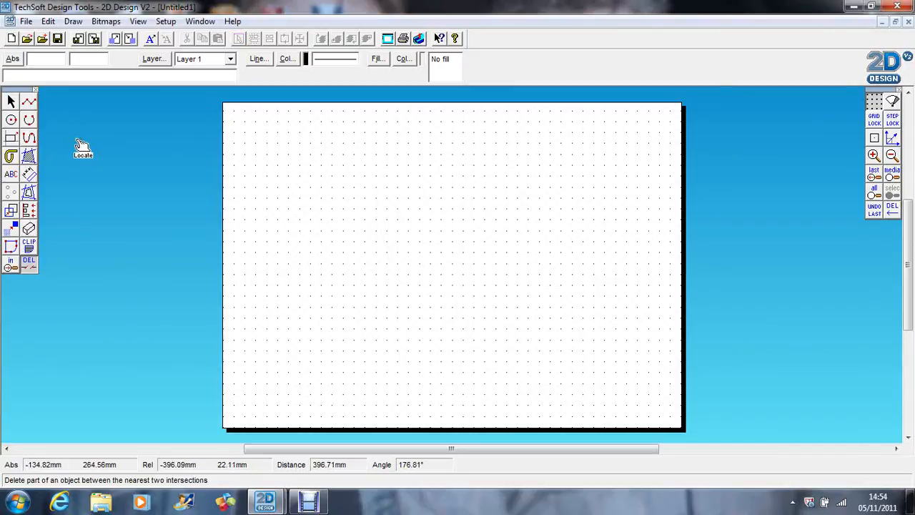
left_click(28, 156)
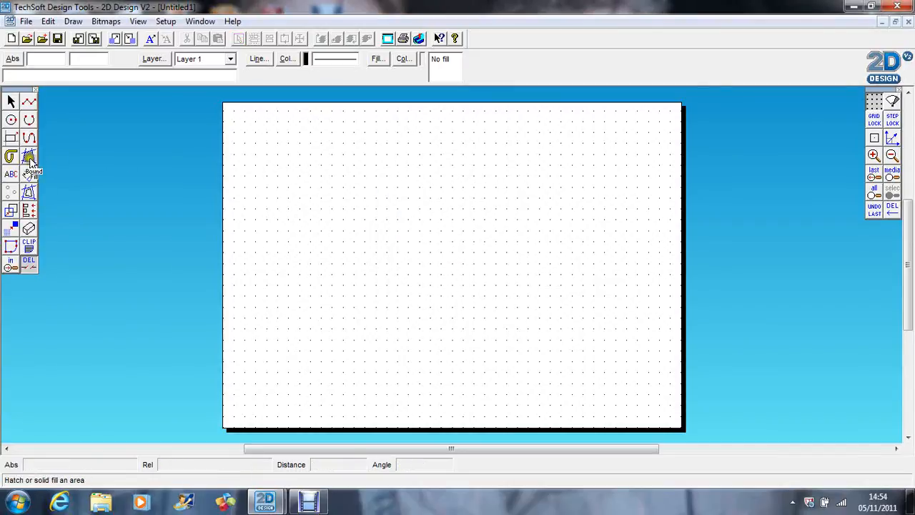
Step: Draw a rectangle near the top and set the Boundary Fill colour to green
left_click(11, 137)
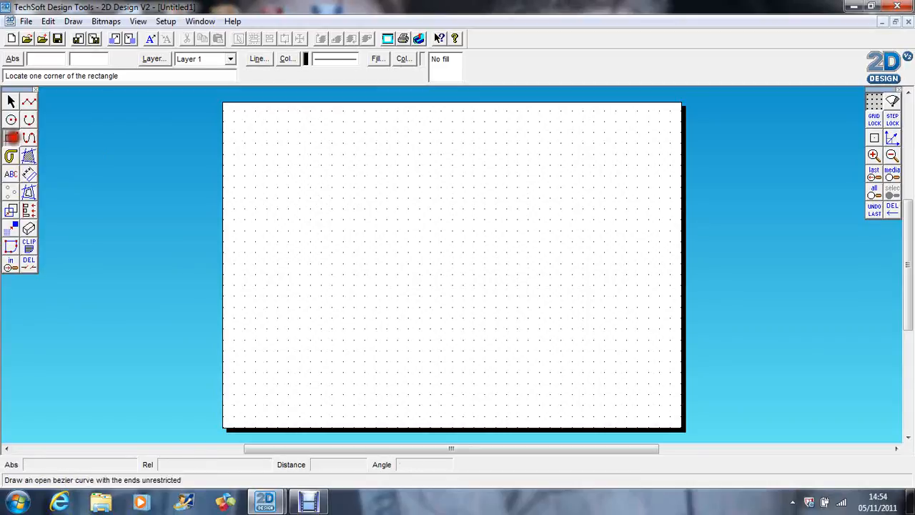
left_click(257, 143)
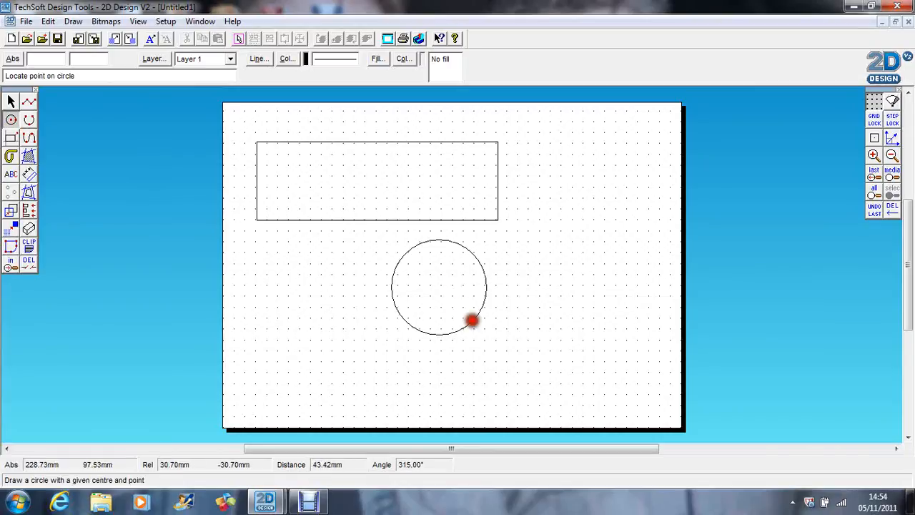
left_click(29, 156)
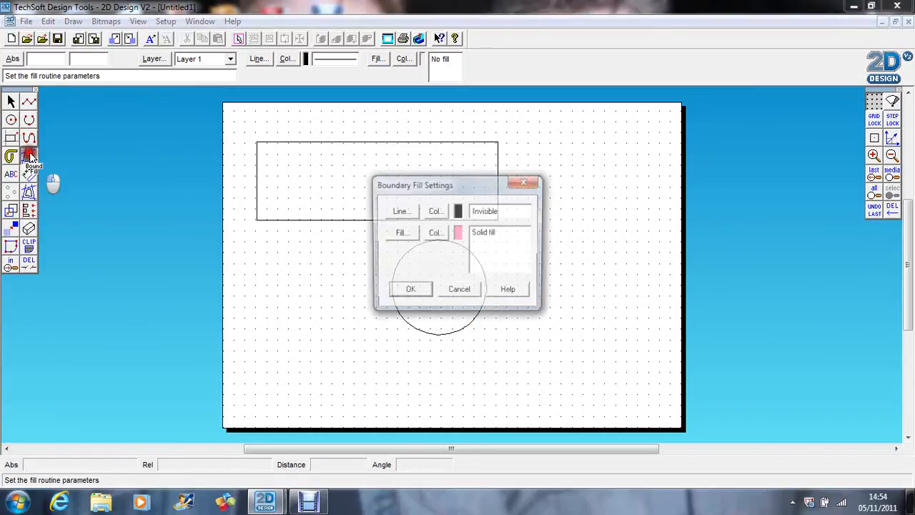
left_click(436, 232)
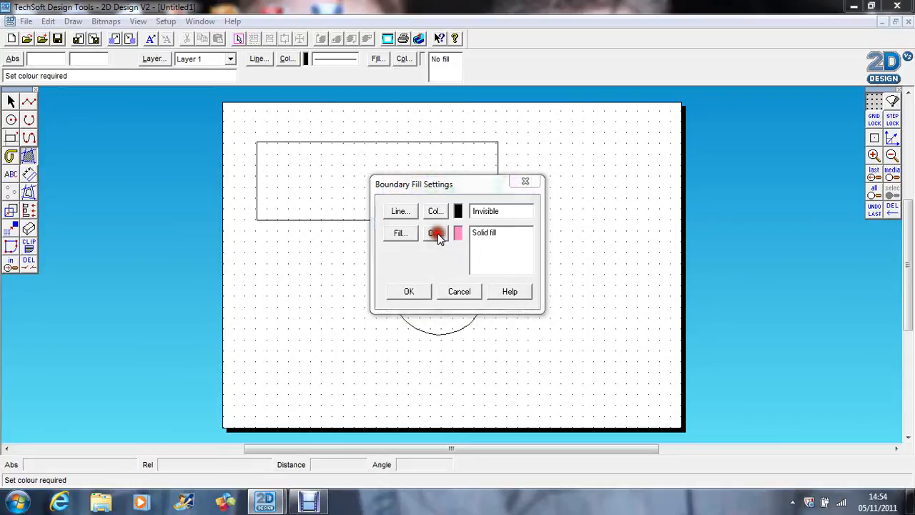
left_click(436, 231)
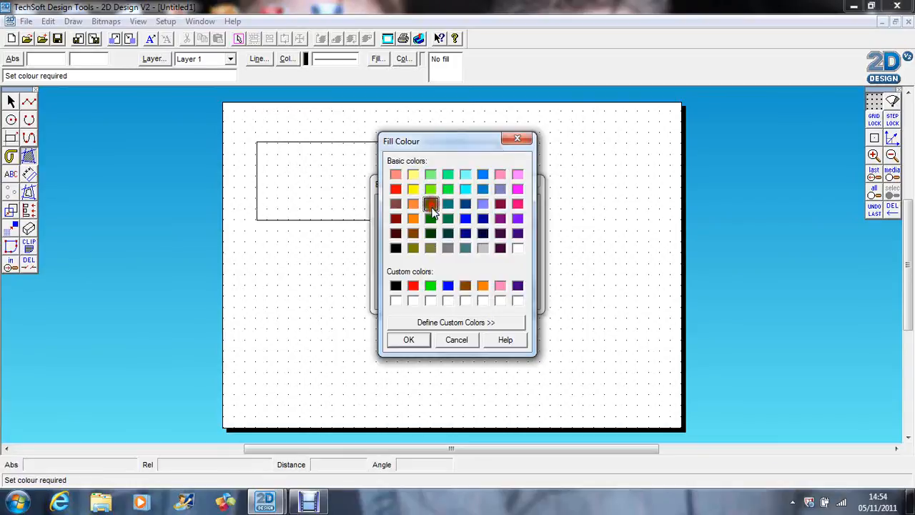
left_click(409, 341)
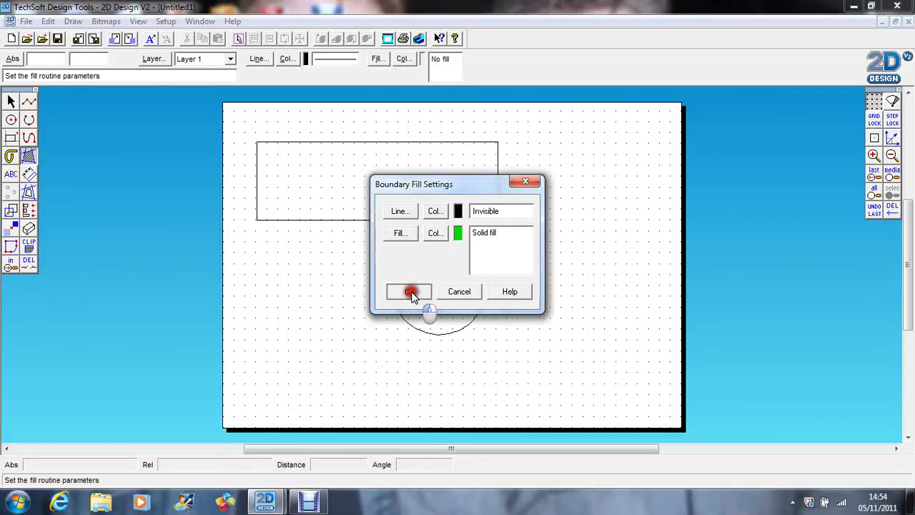
left_click(409, 291)
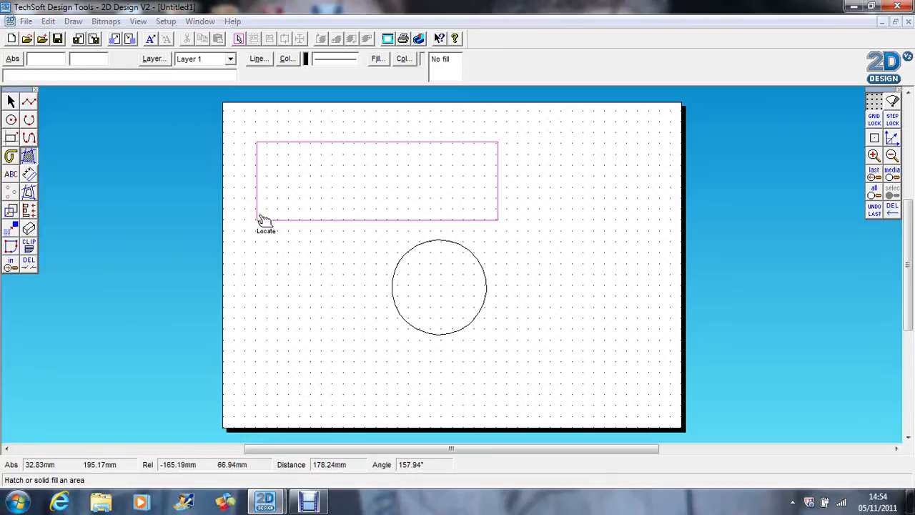
Step: Boundary-fill the rectangle and the circle solid green, answering No to islands
left_click(261, 217)
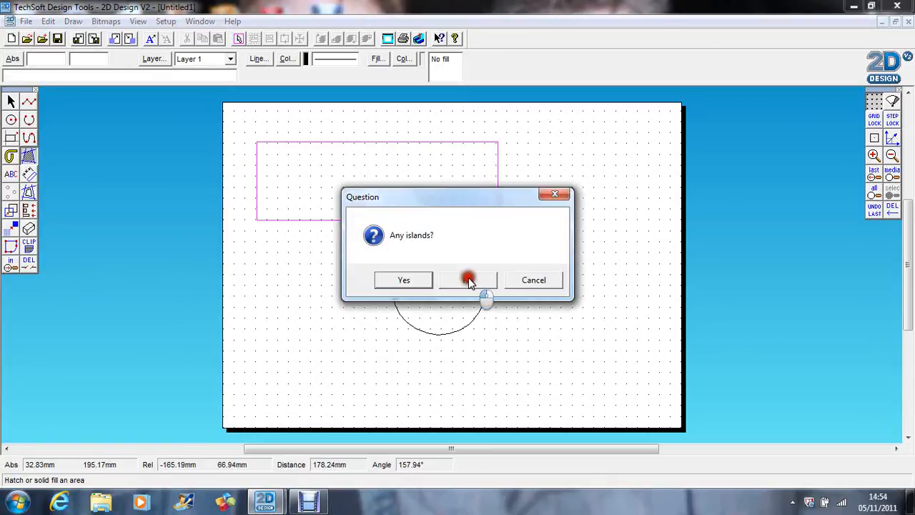
left_click(468, 279)
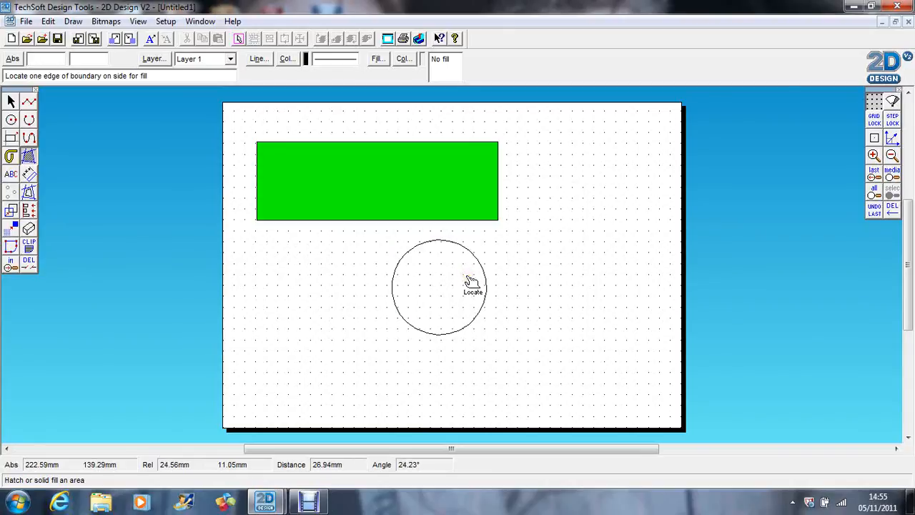
left_click(432, 243)
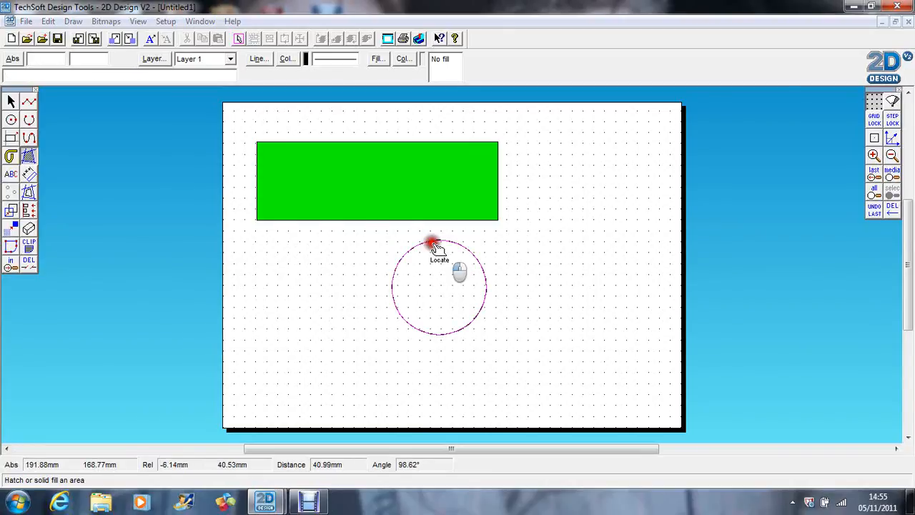
left_click(436, 286)
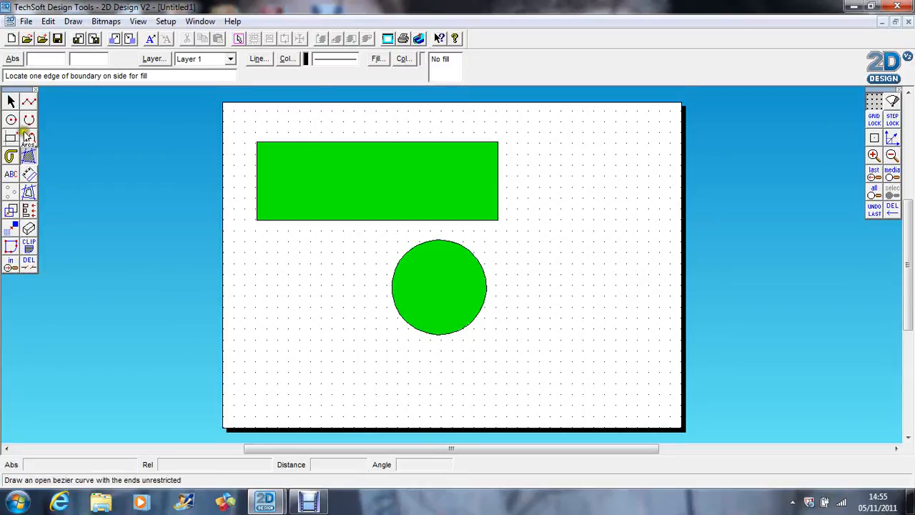
Step: Delete the filled shapes and draw a four-sided polyline outline left unclosed
left_click(29, 263)
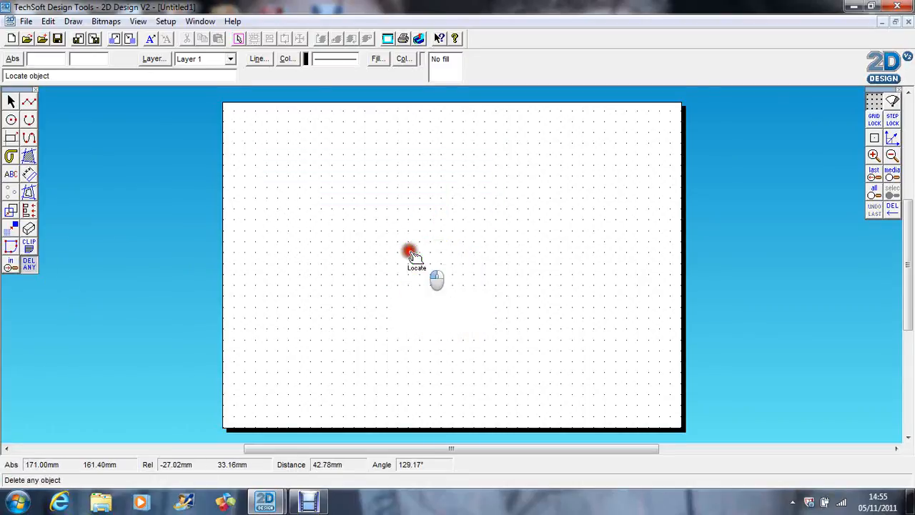
left_click(29, 100)
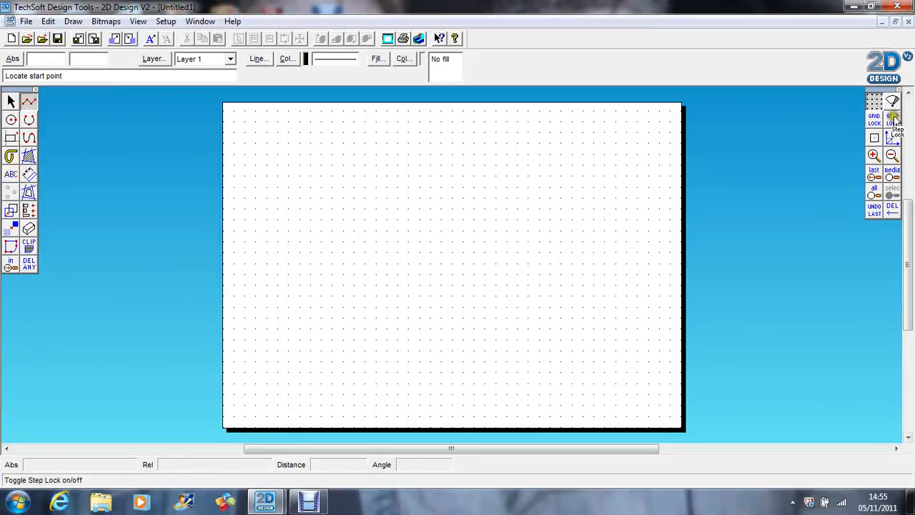
left_click(377, 163)
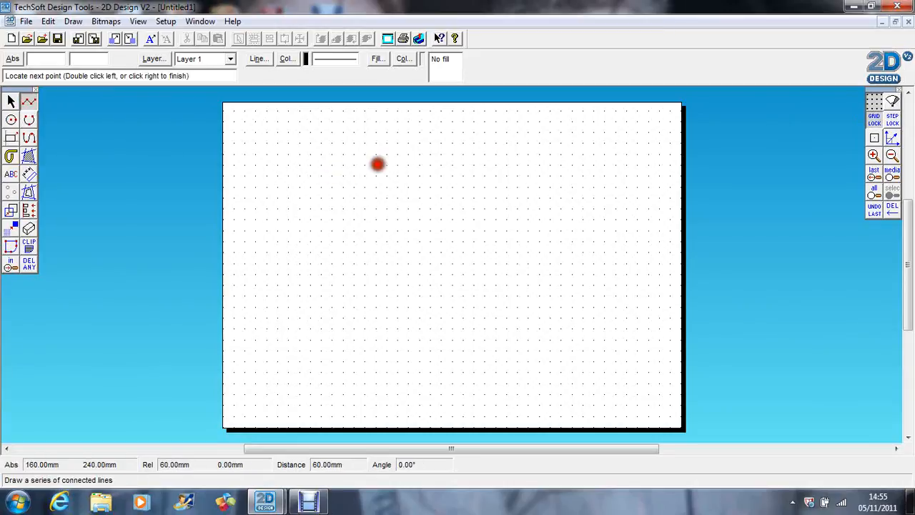
left_click(475, 265)
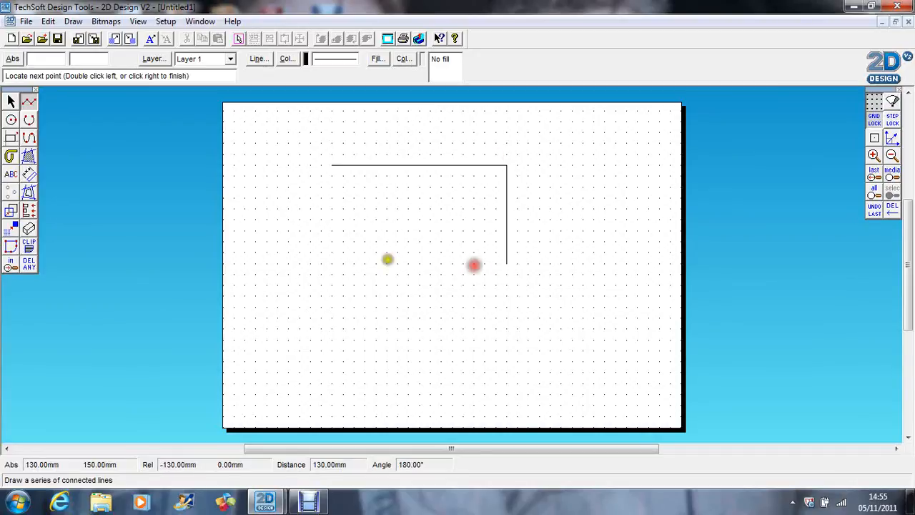
left_click(332, 260)
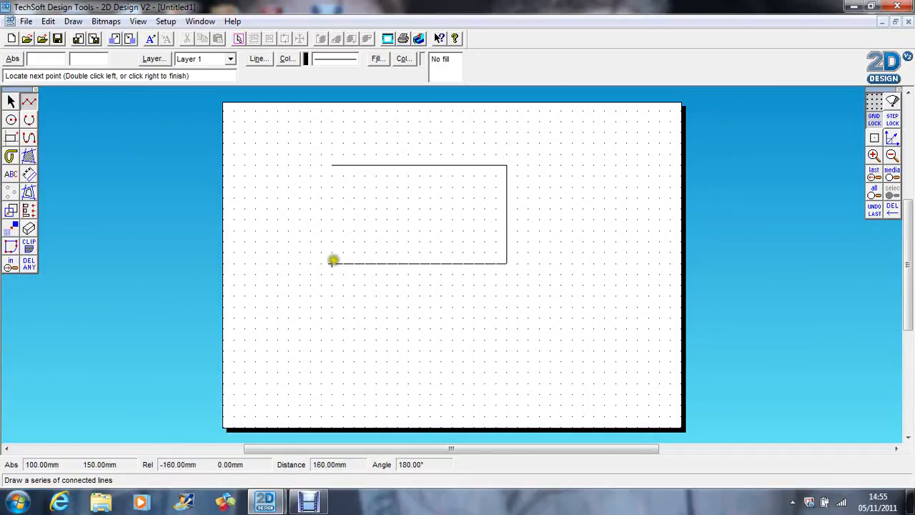
left_click(335, 179)
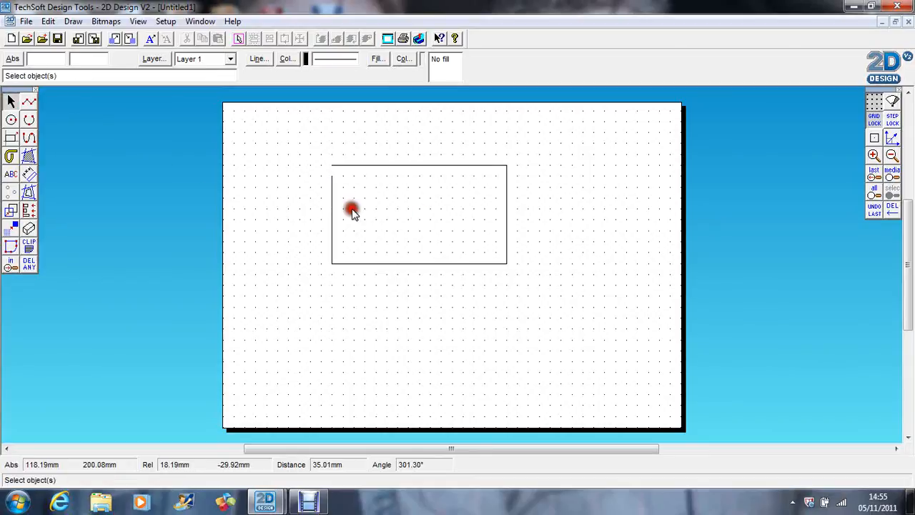
double_click(350, 212)
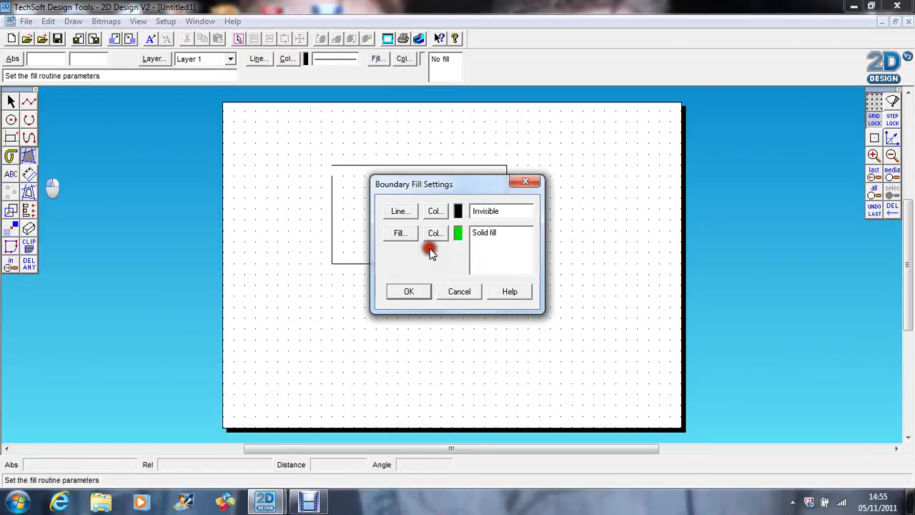
Step: Attempt a boundary fill of the outline and dismiss the 'Not a closed boundary' warning
left_click(410, 291)
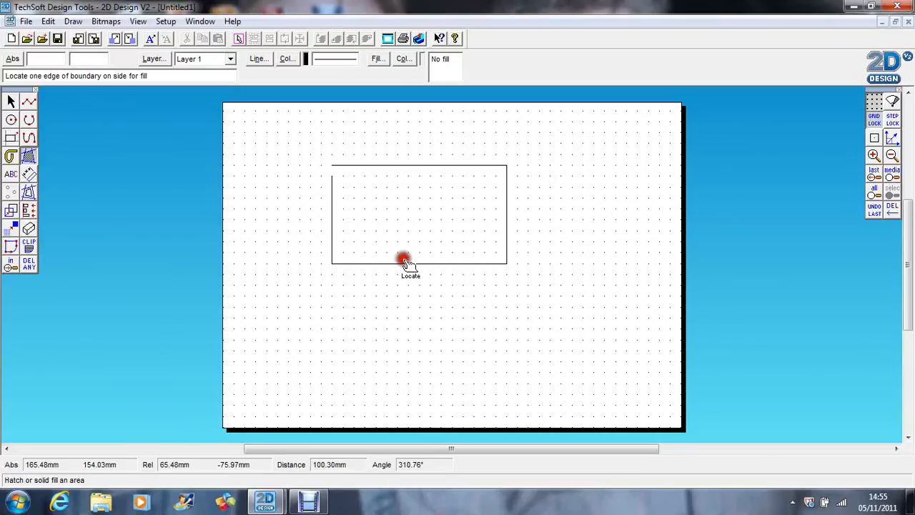
left_click(403, 259)
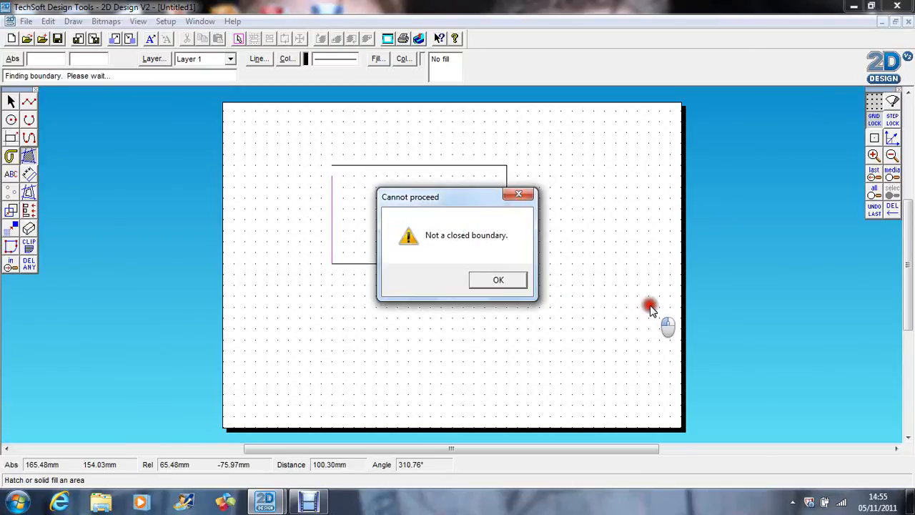
left_click(498, 279)
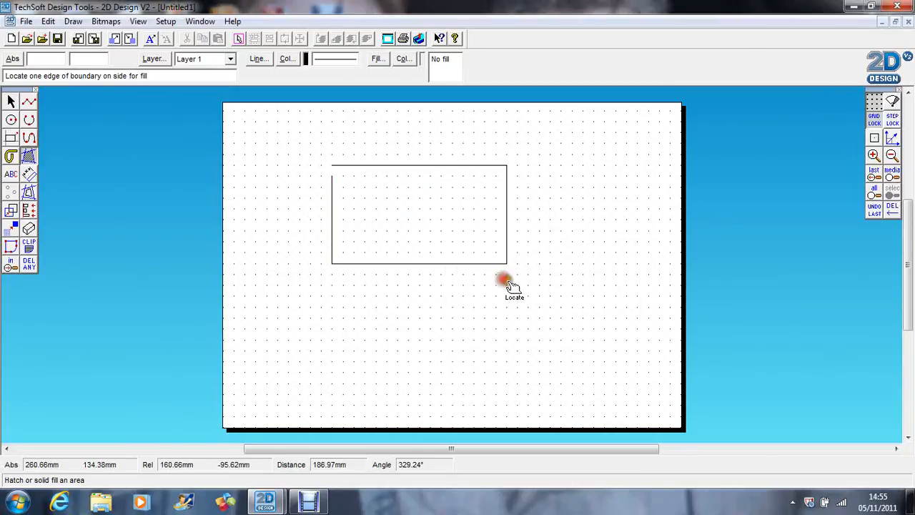
mouse_move(126, 183)
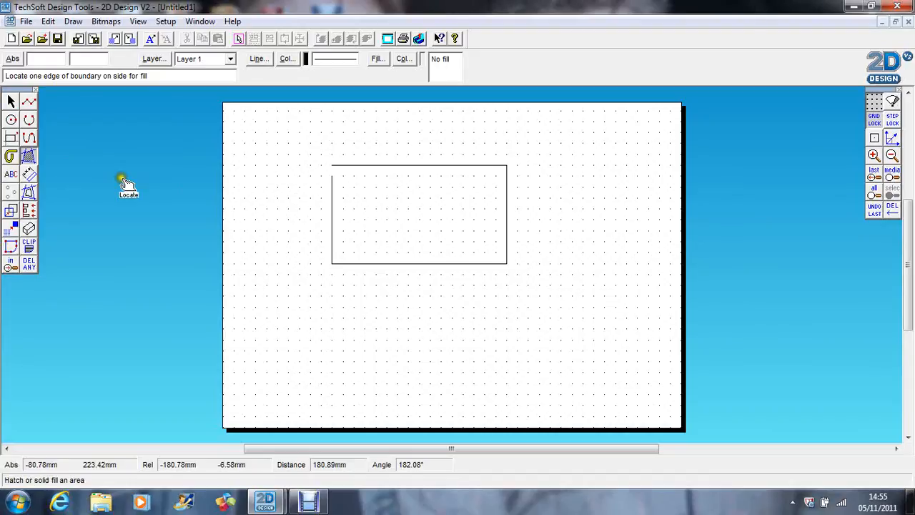
mouse_move(469, 183)
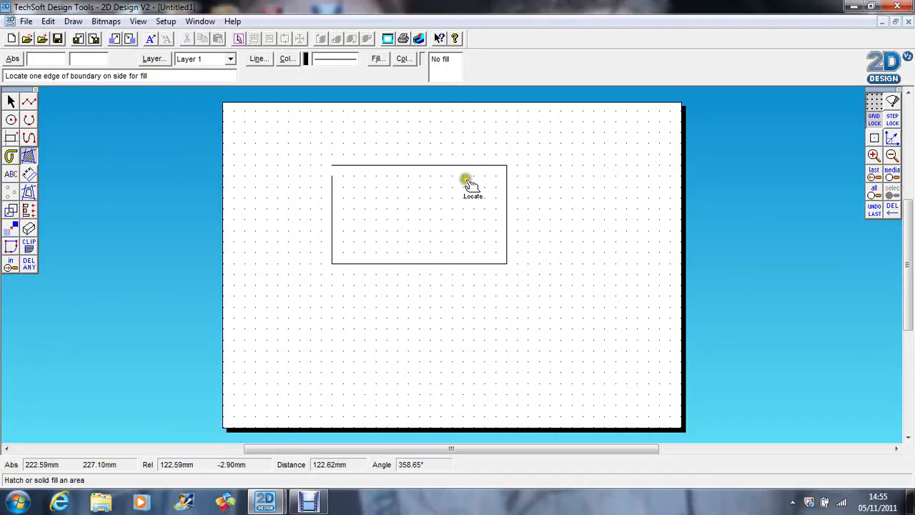
mouse_move(332, 177)
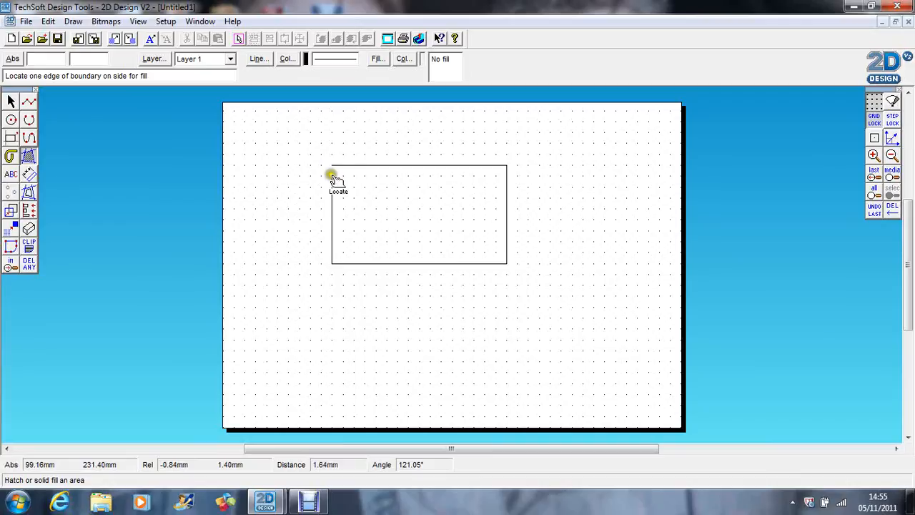
mouse_move(327, 177)
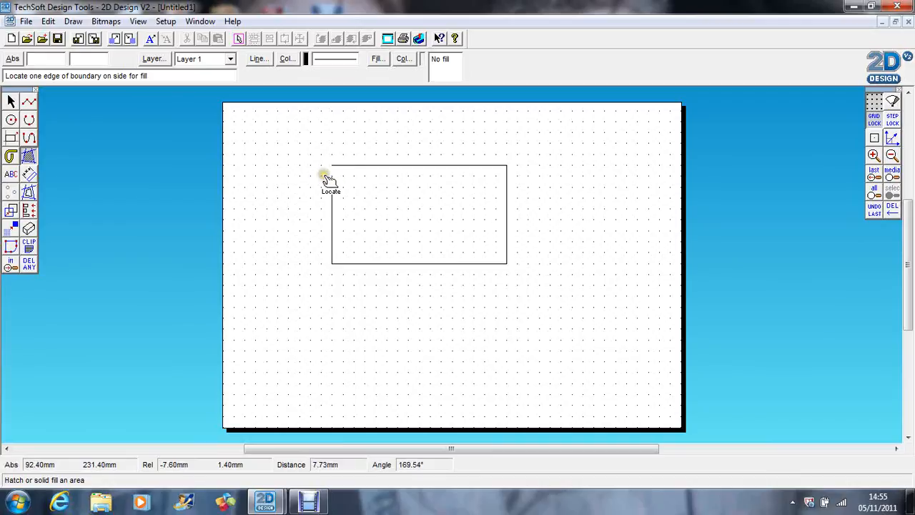
mouse_move(240, 206)
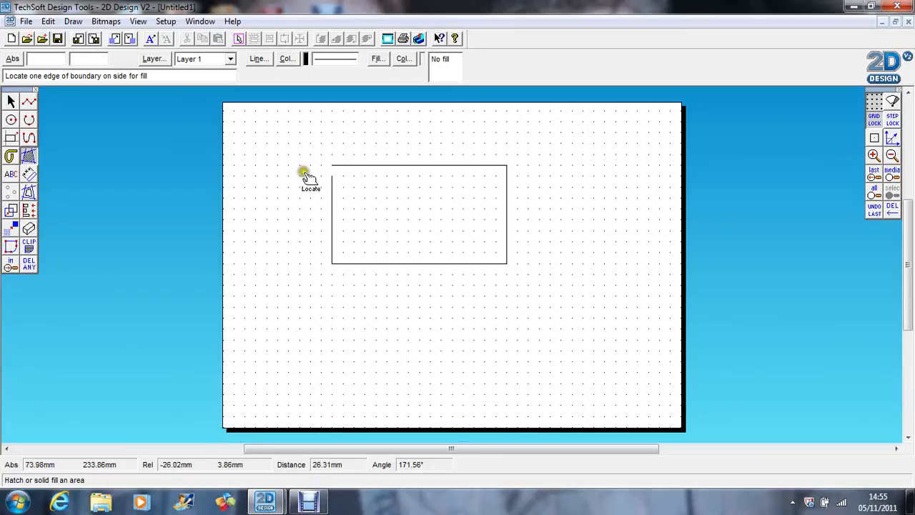
mouse_move(309, 200)
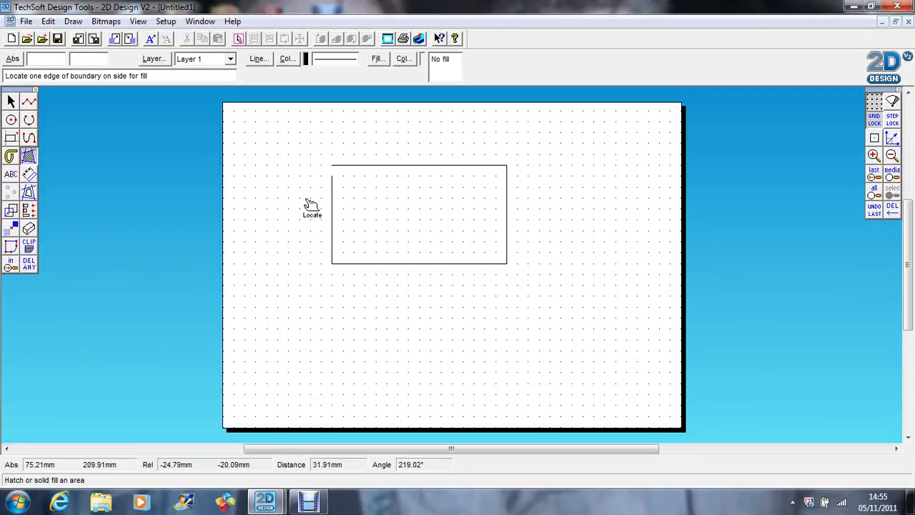
mouse_move(335, 175)
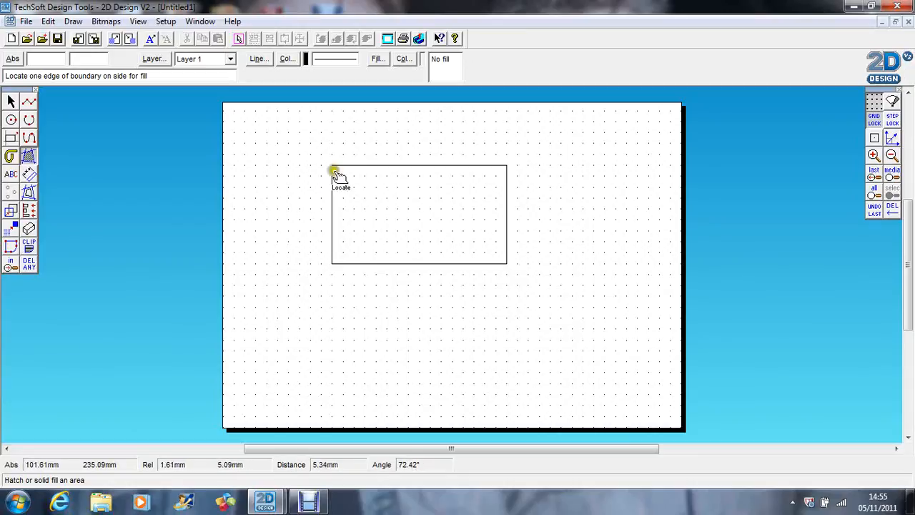
left_click(28, 101)
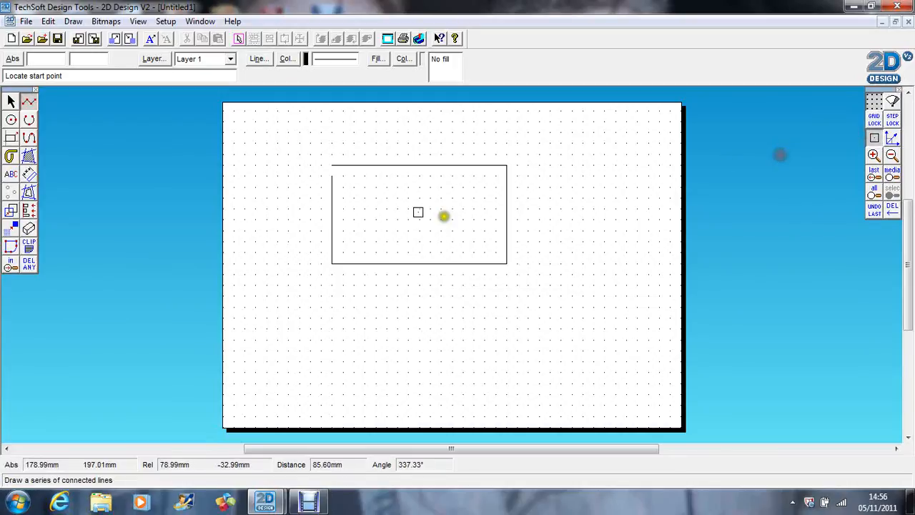
Step: Close the outline's corner gap with a line and boundary-fill it answering Yes to islands
left_click(289, 154)
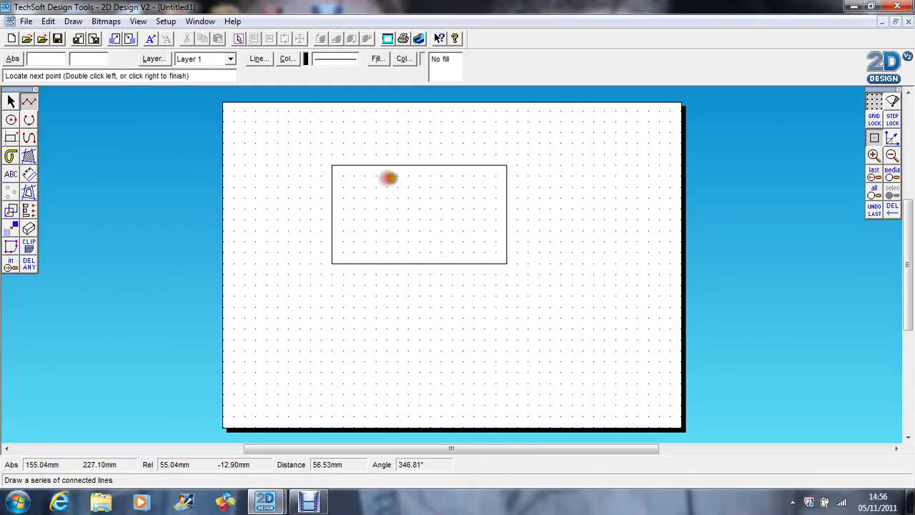
left_click(29, 156)
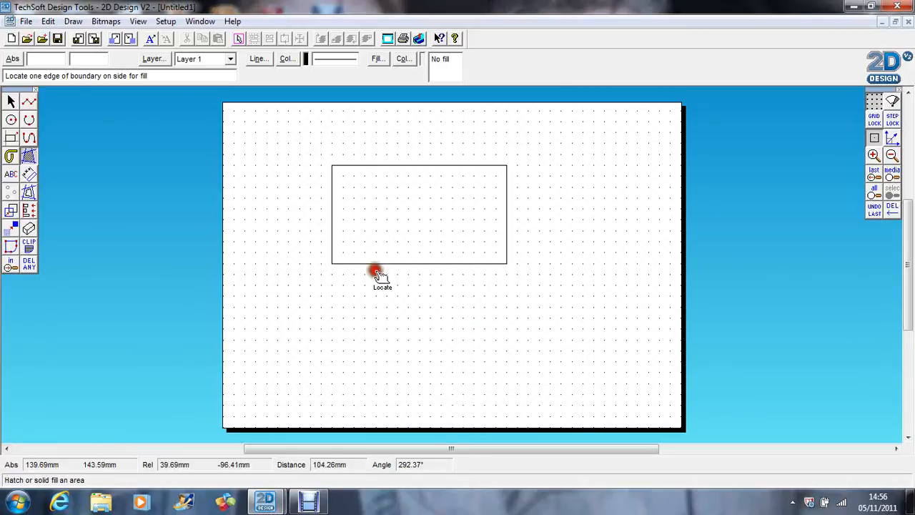
left_click(376, 275)
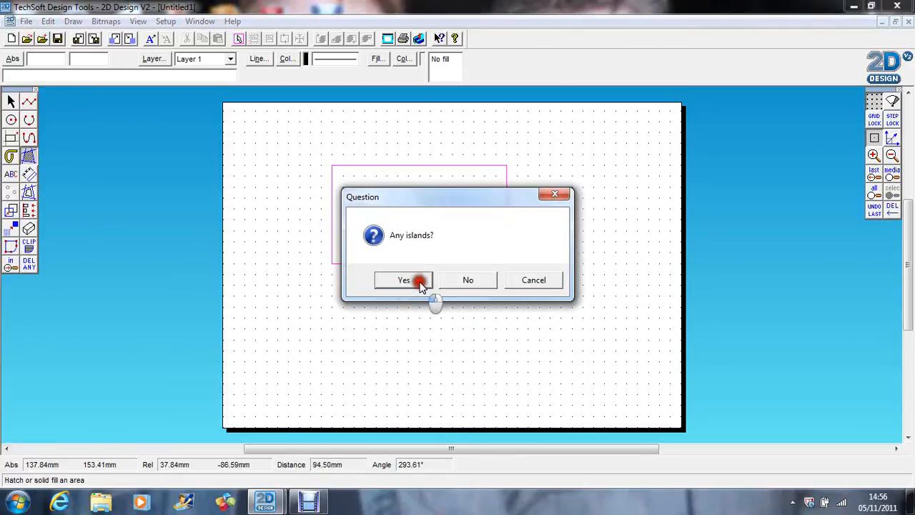
left_click(403, 278)
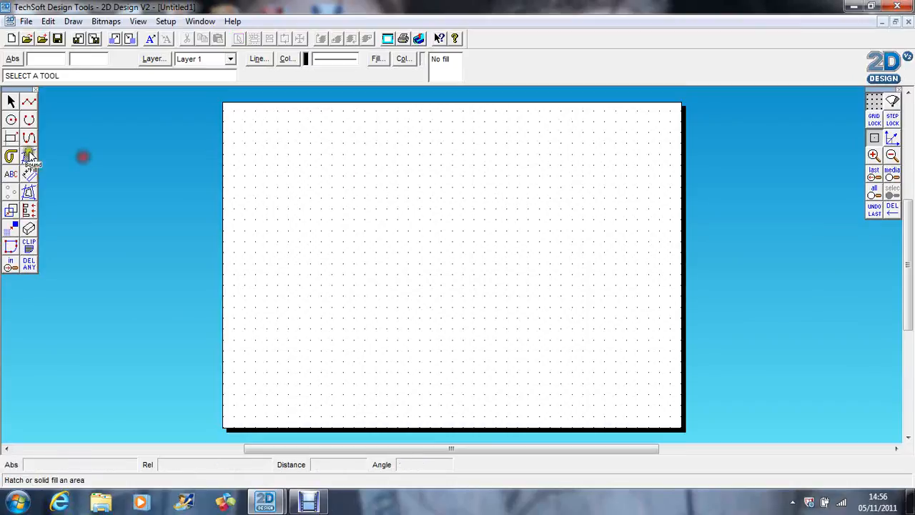
Step: Draw a wide rectangle and enter the text 'Mr Waite', bringing up its character settings
left_click(11, 175)
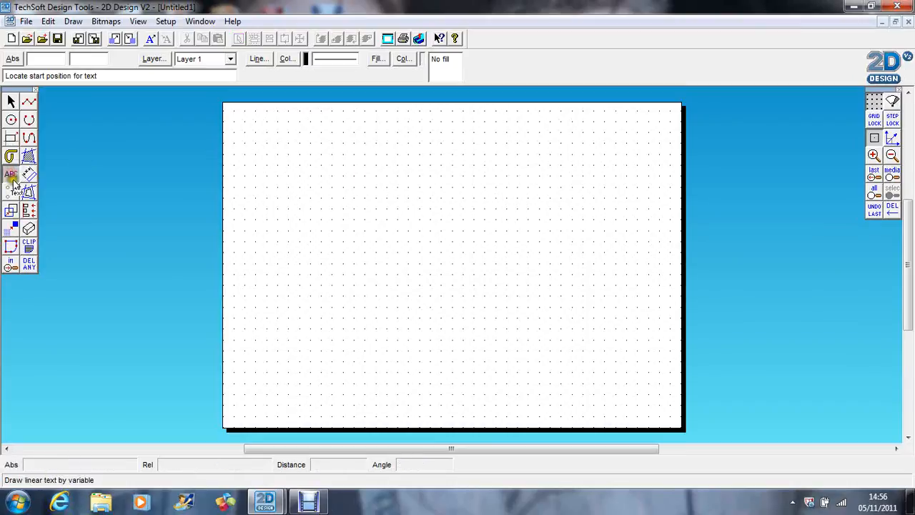
left_click(381, 214)
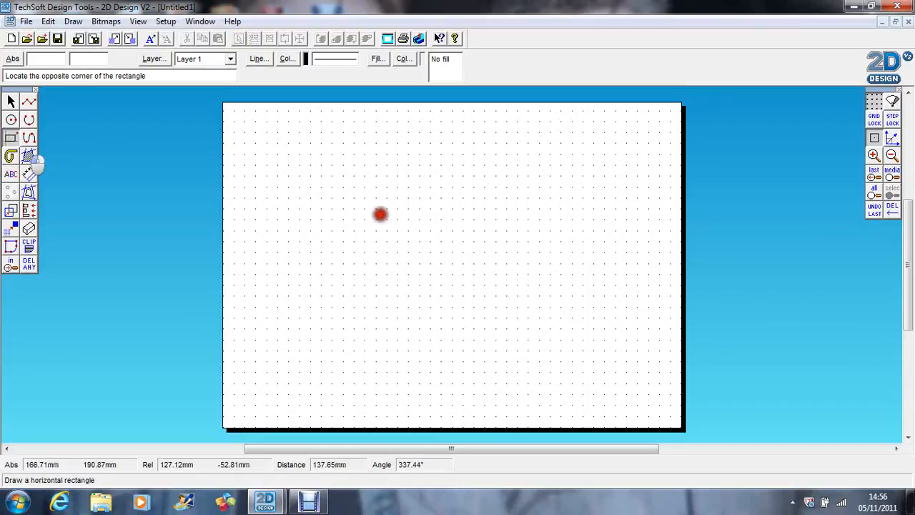
mouse_move(601, 246)
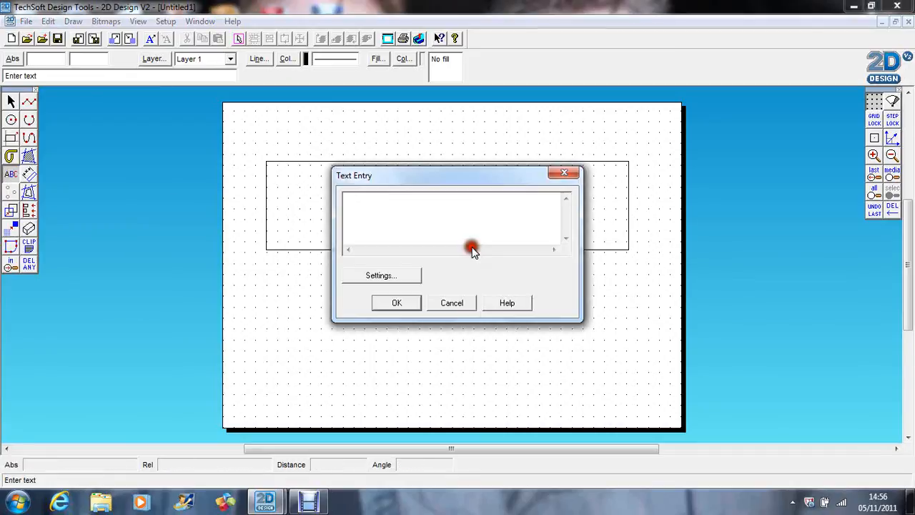
type("Mr")
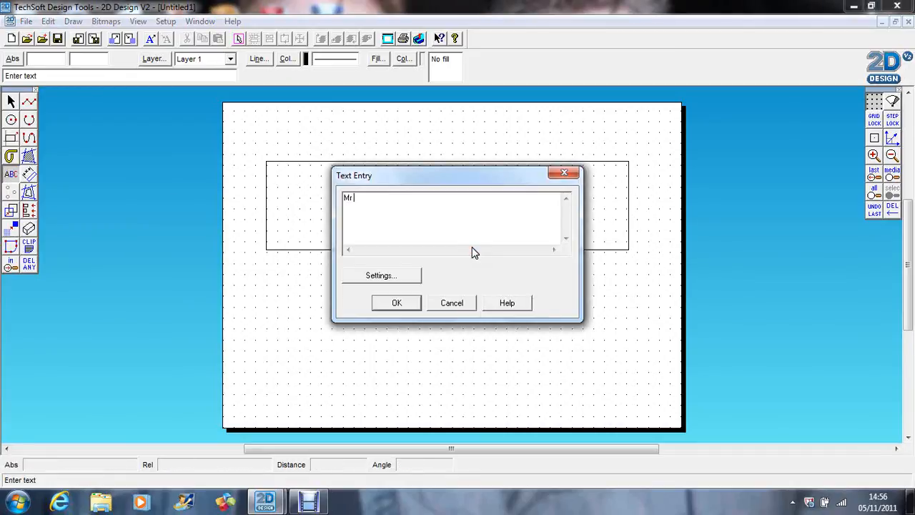
type("Waite")
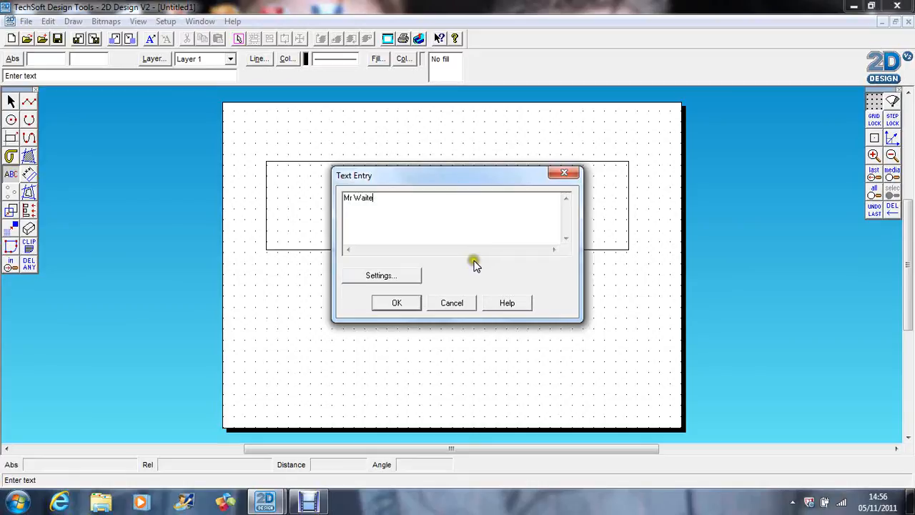
left_click(380, 275)
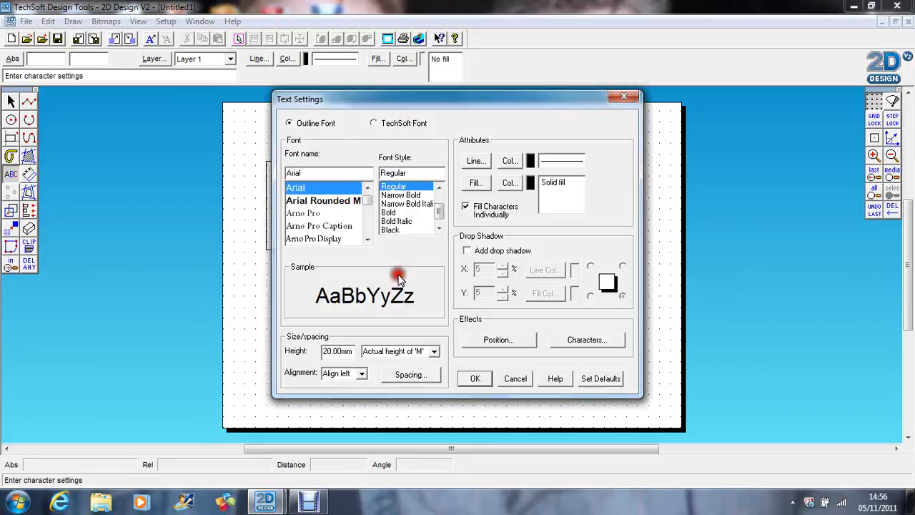
mouse_move(318, 207)
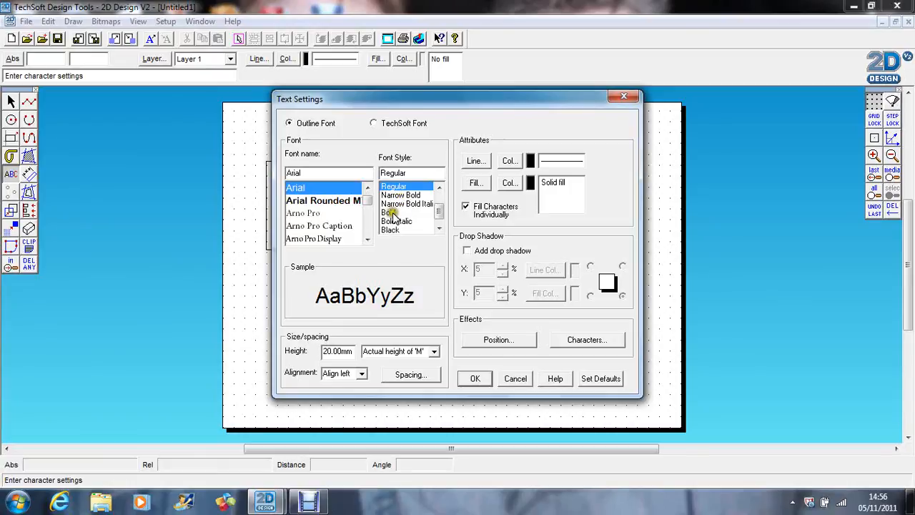
Step: Set the text style to Bold with No fill and confirm the settings
left_click(389, 211)
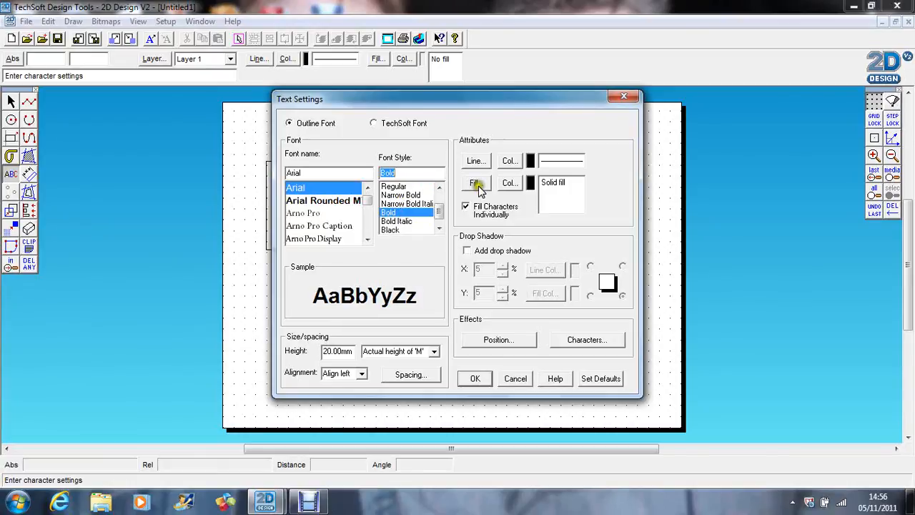
left_click(475, 183)
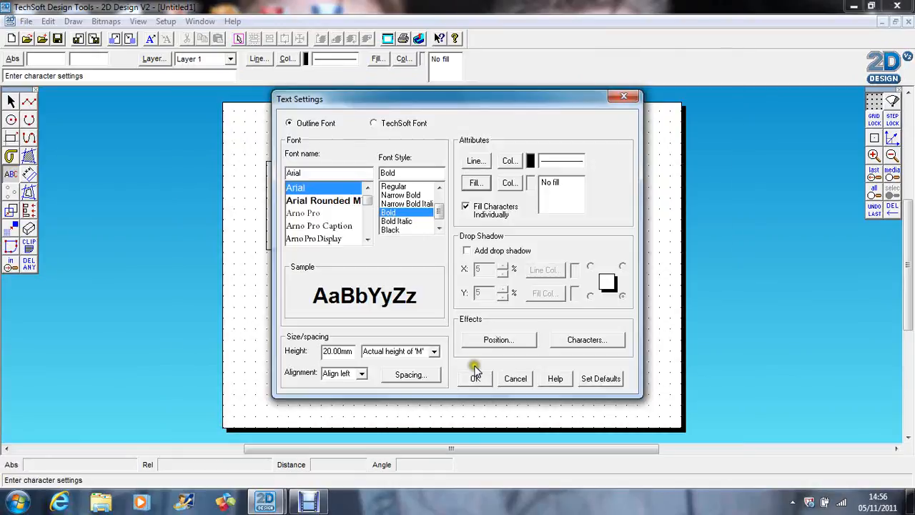
left_click(475, 378)
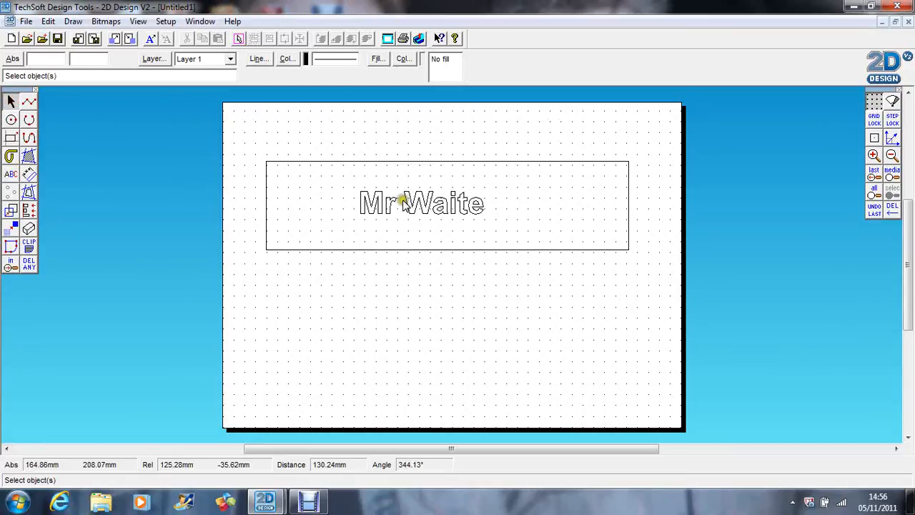
Step: Stretch the 'Mr Waite' text by its corner handle until it nearly fills the rectangle
left_click(422, 203)
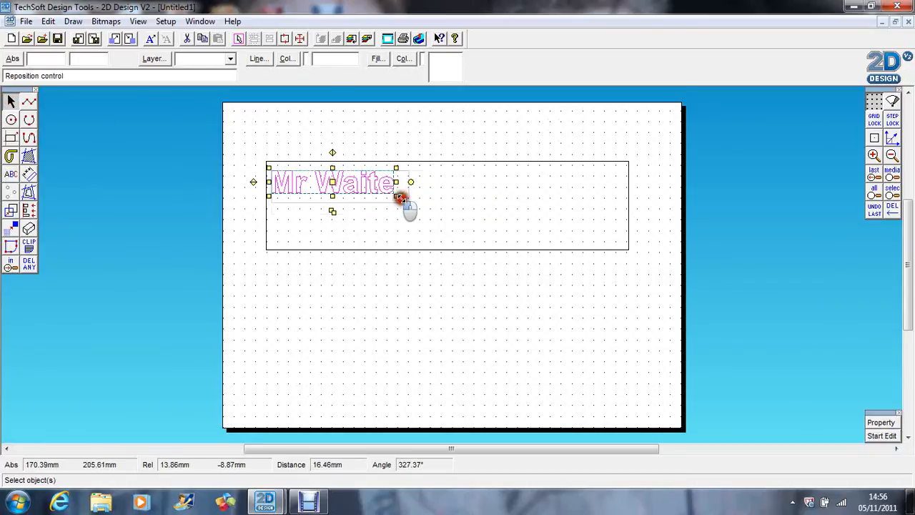
left_click_drag(400, 198, 535, 316)
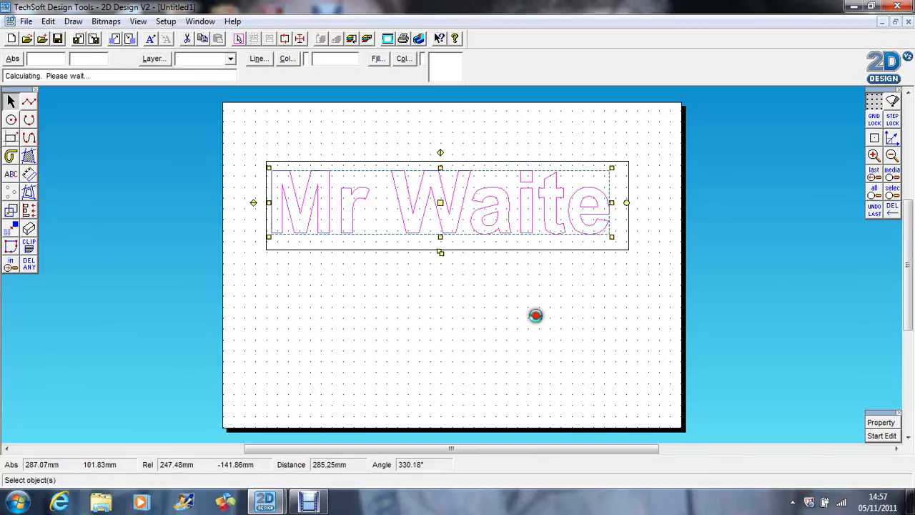
left_click(112, 261)
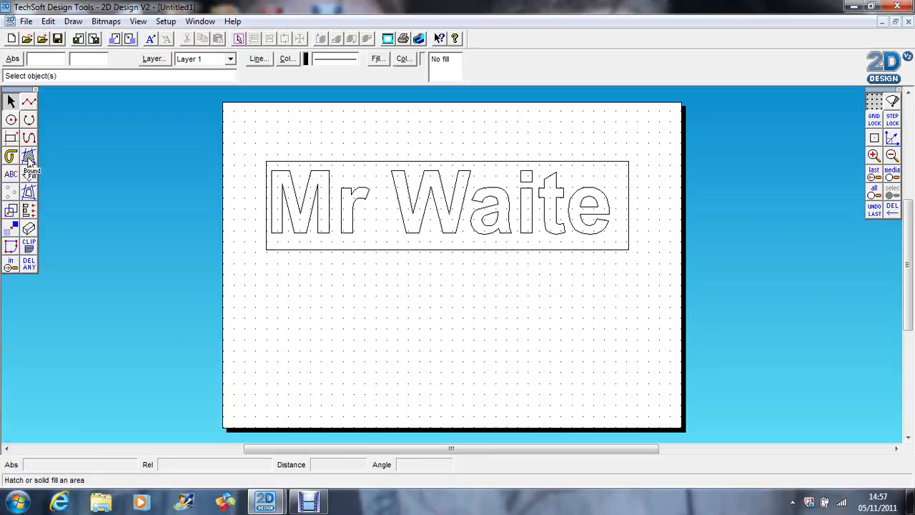
Step: Start Boundary Fill and set its fill colour to turquoise
left_click(29, 156)
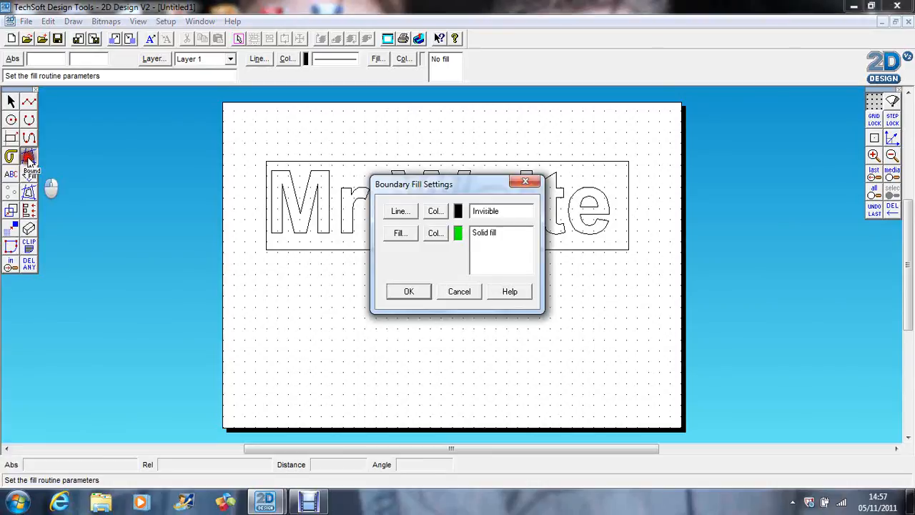
left_click(435, 231)
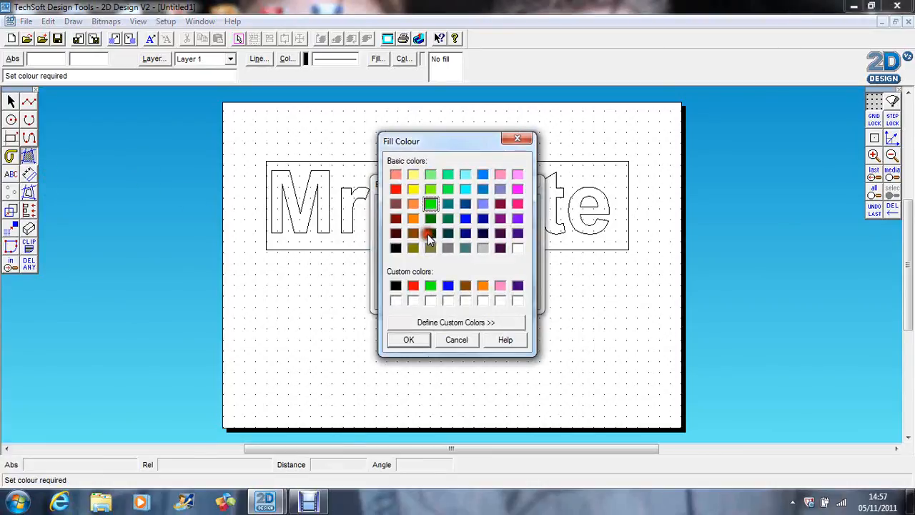
left_click(465, 218)
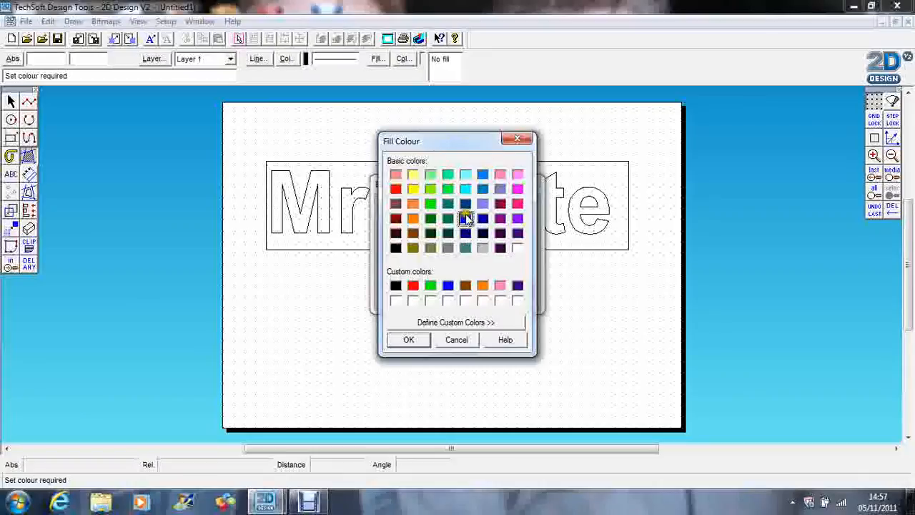
left_click(409, 341)
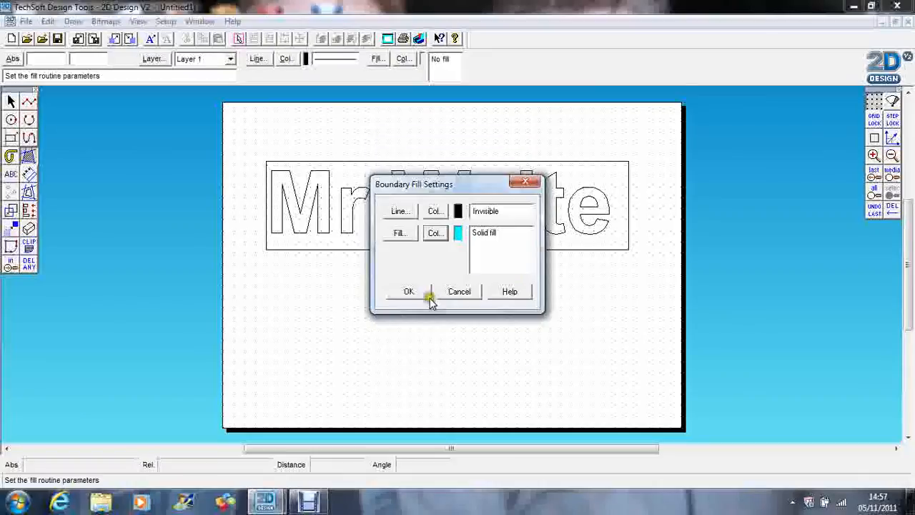
left_click(409, 292)
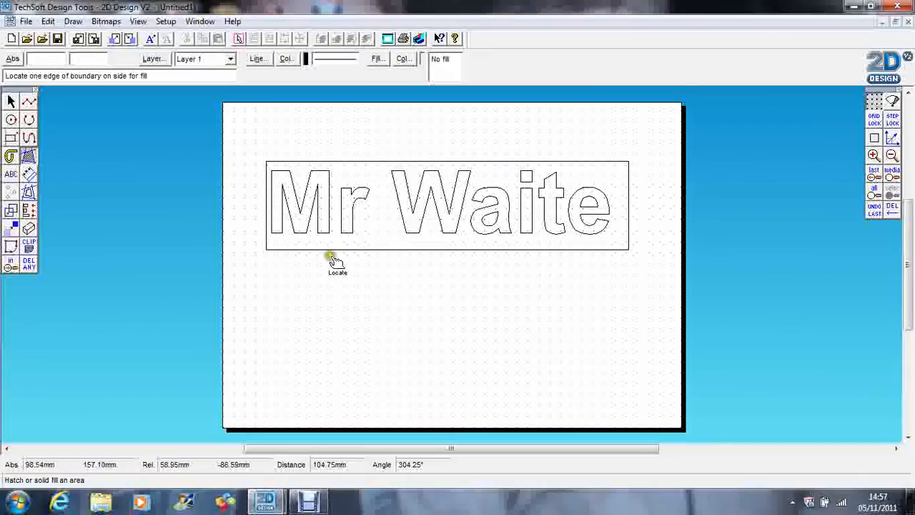
mouse_move(326, 250)
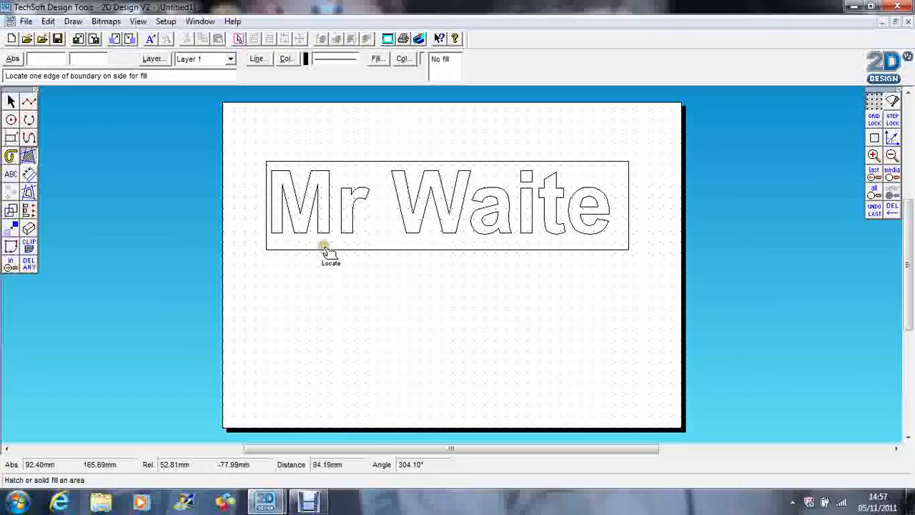
Step: Fill the rectangle turquoise, marking each 'Mr Waite' letter as an island so it stays white
left_click(329, 250)
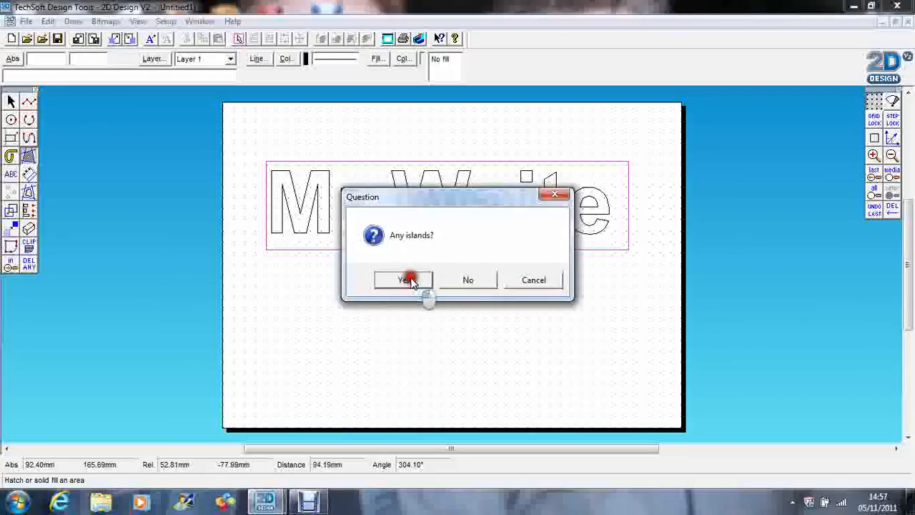
left_click(404, 279)
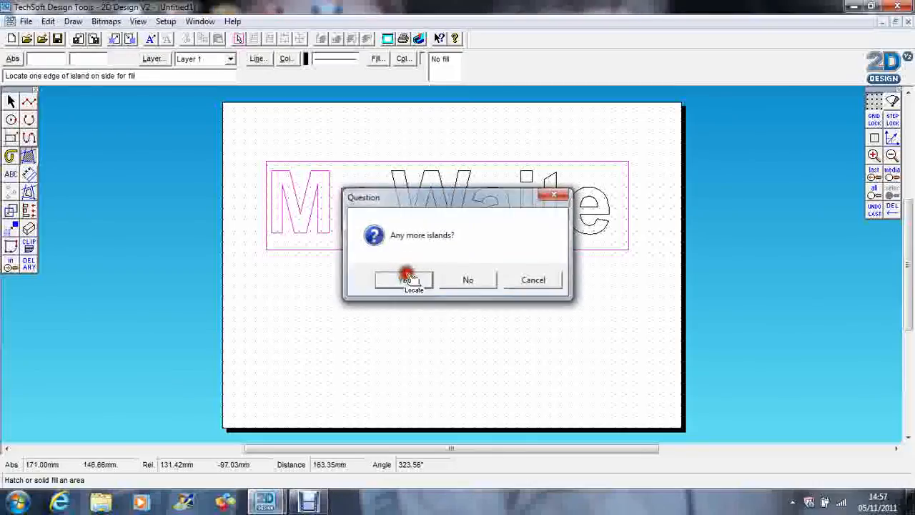
left_click(404, 279)
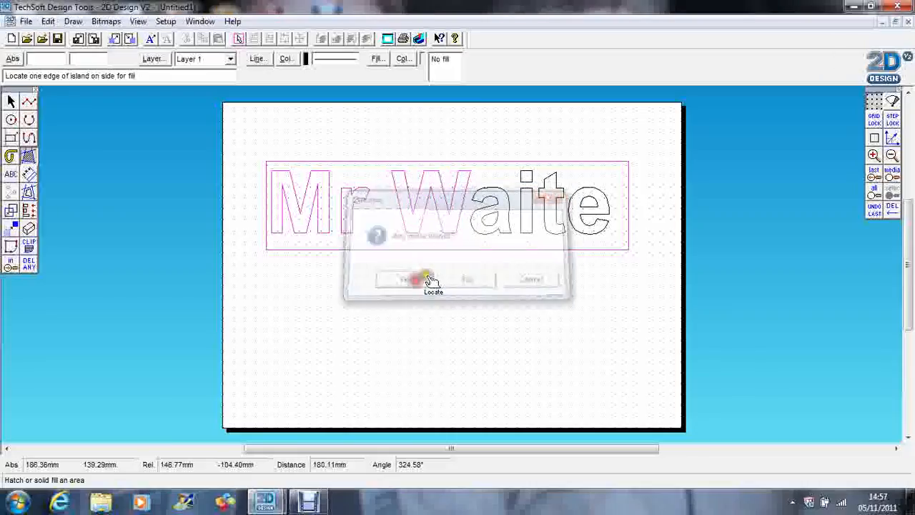
left_click(403, 279)
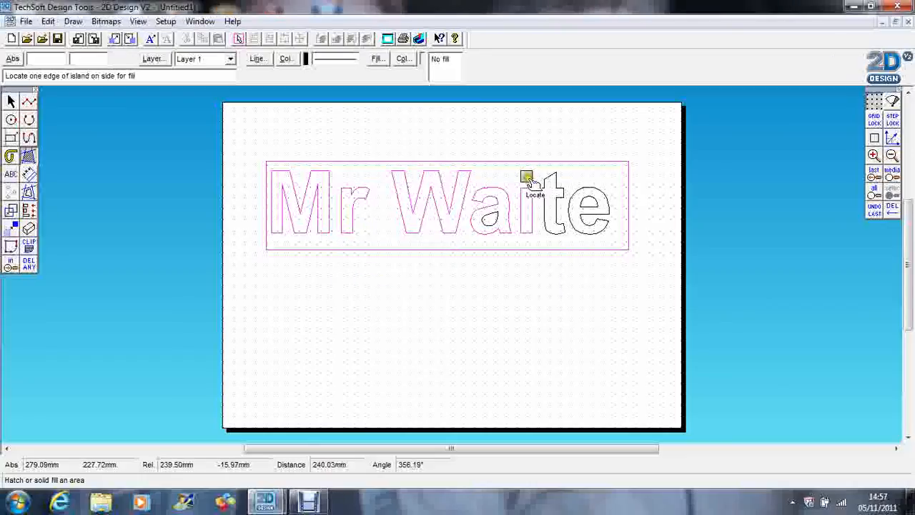
mouse_move(551, 197)
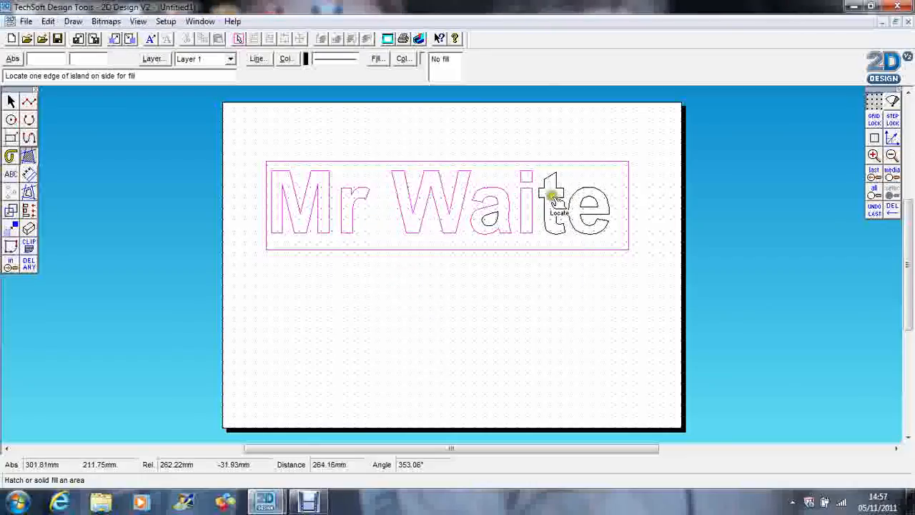
left_click(551, 195)
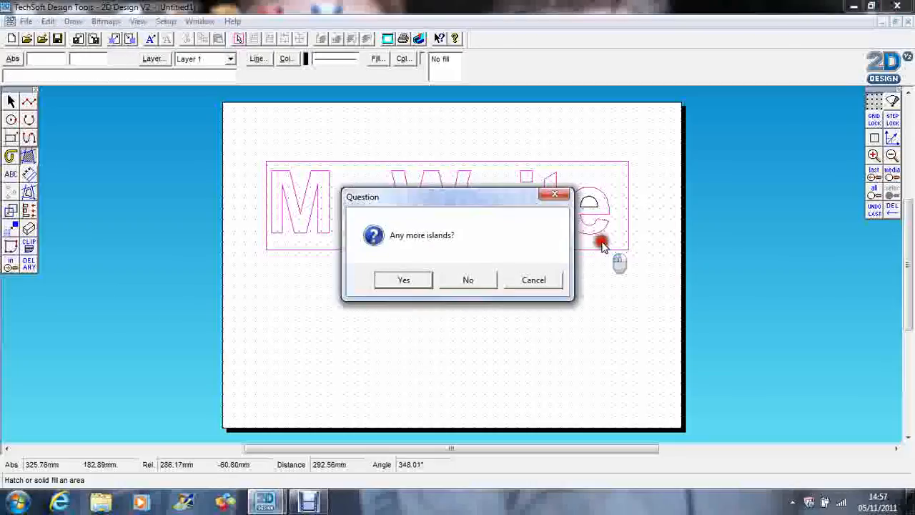
left_click(468, 279)
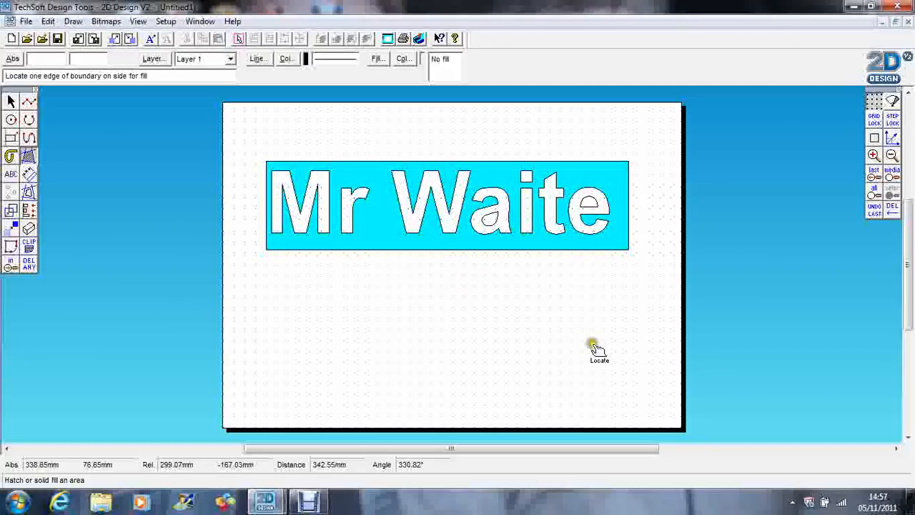
mouse_move(179, 175)
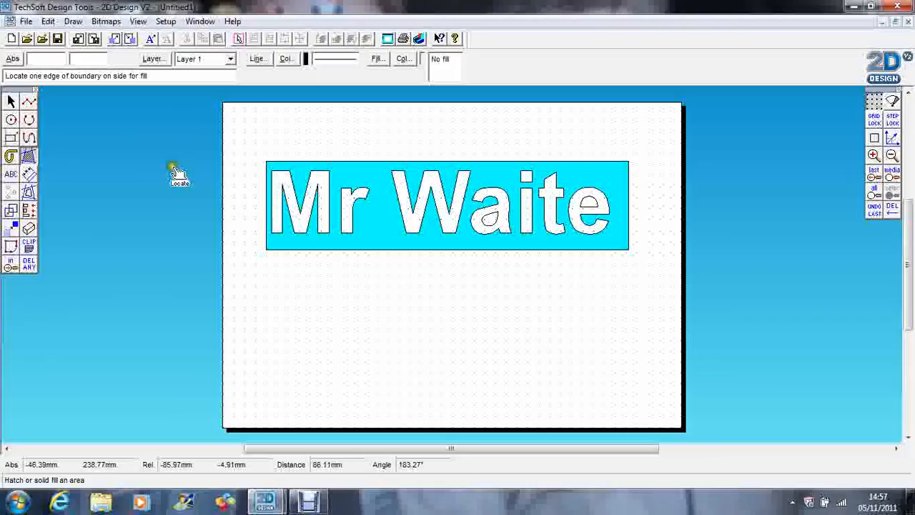
mouse_move(489, 226)
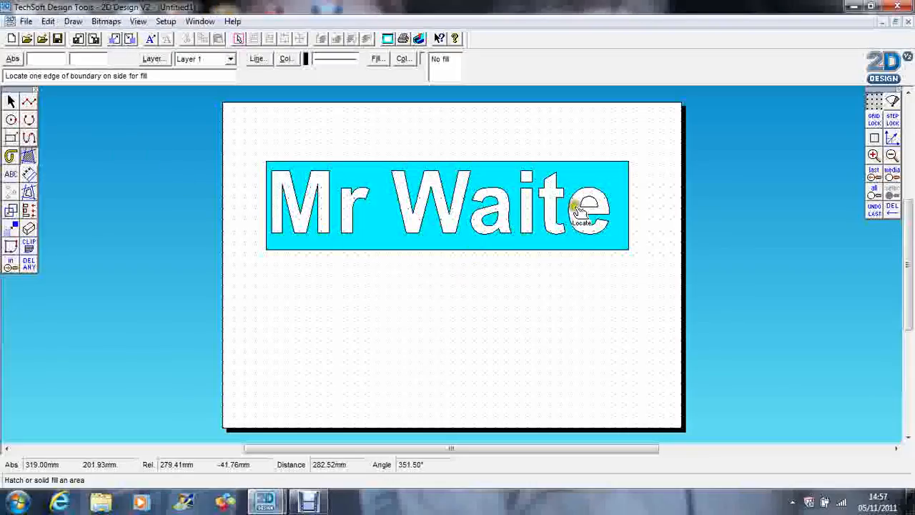
Step: Fill the inner loop of the letter e turquoise with no islands
left_click(578, 209)
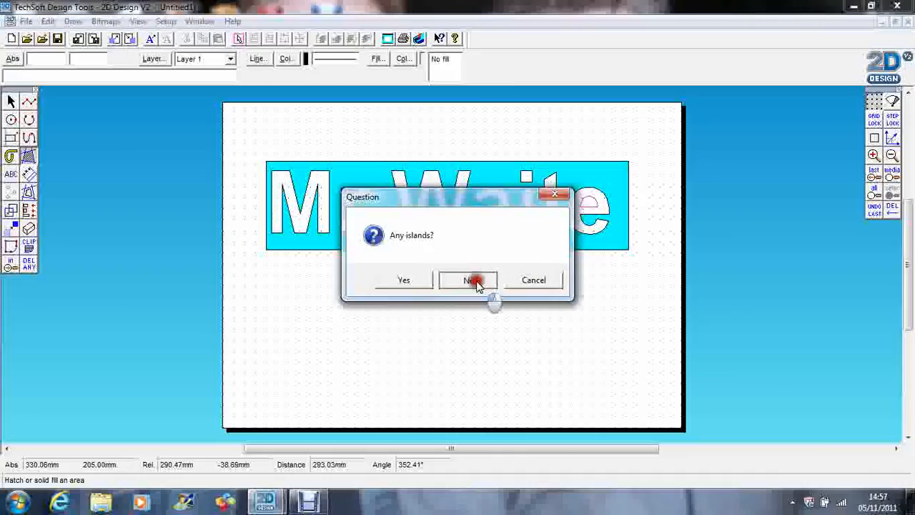
left_click(469, 278)
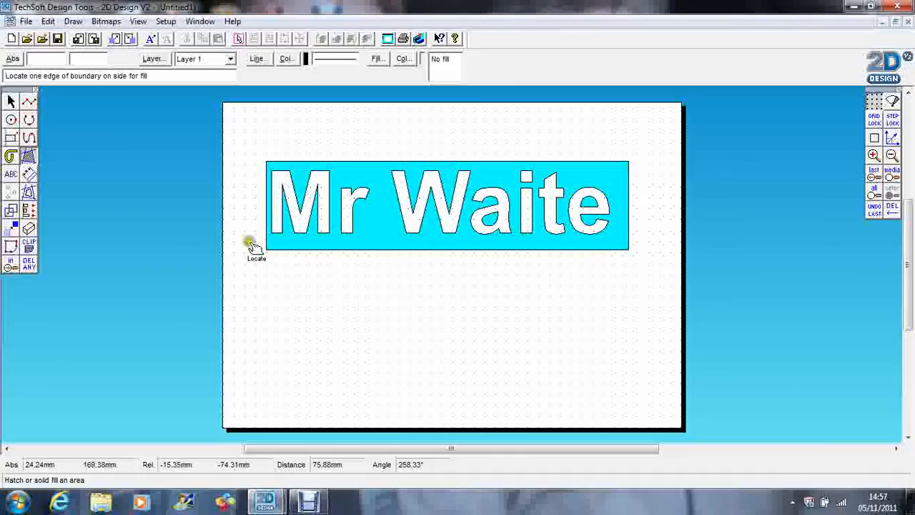
mouse_move(136, 186)
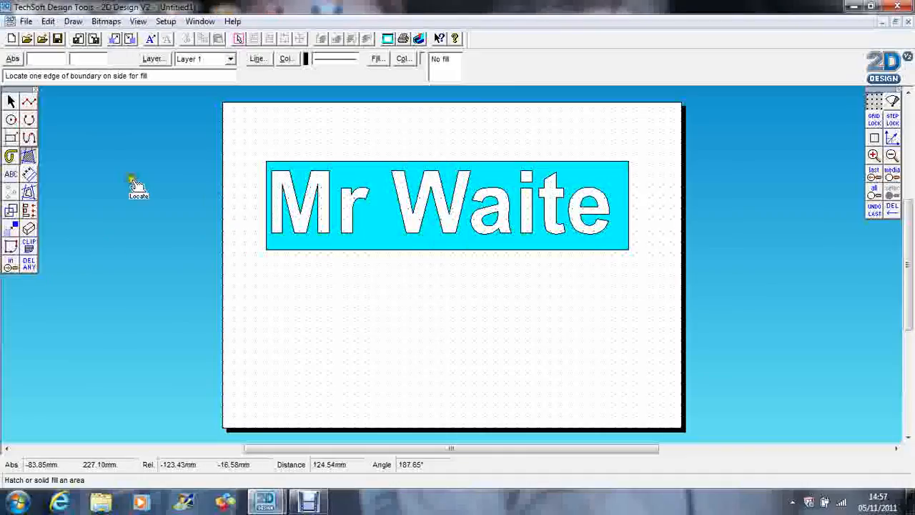